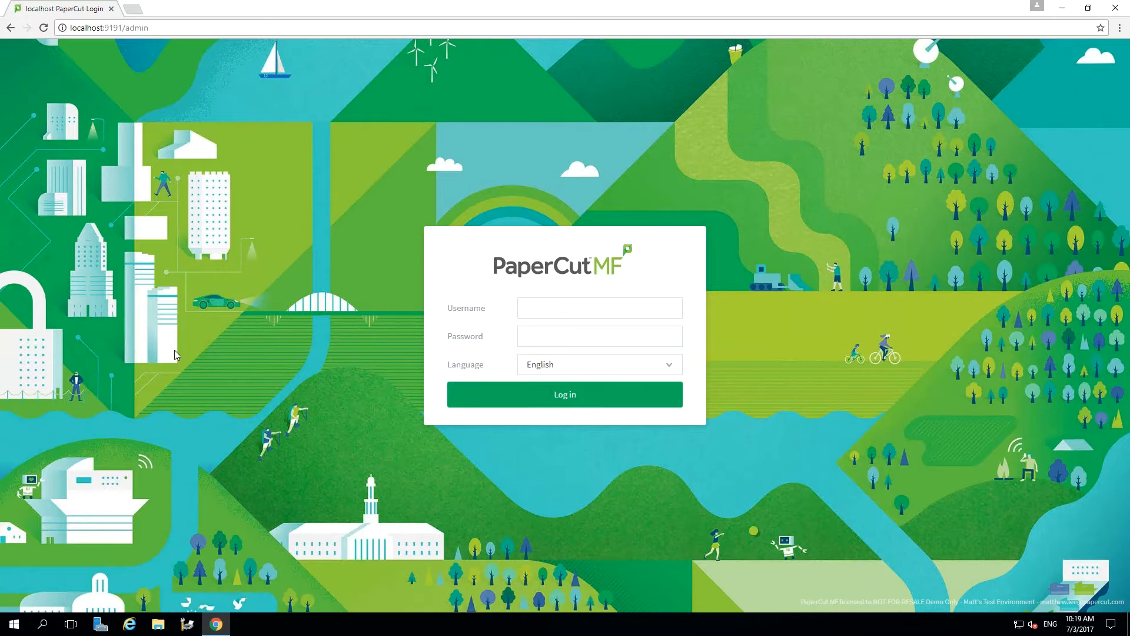
Step: Sign in to PaperCut MF as 'admin' and dismiss Chrome's save-password offer
{"action": "left_click", "coordinate": [600, 307]}
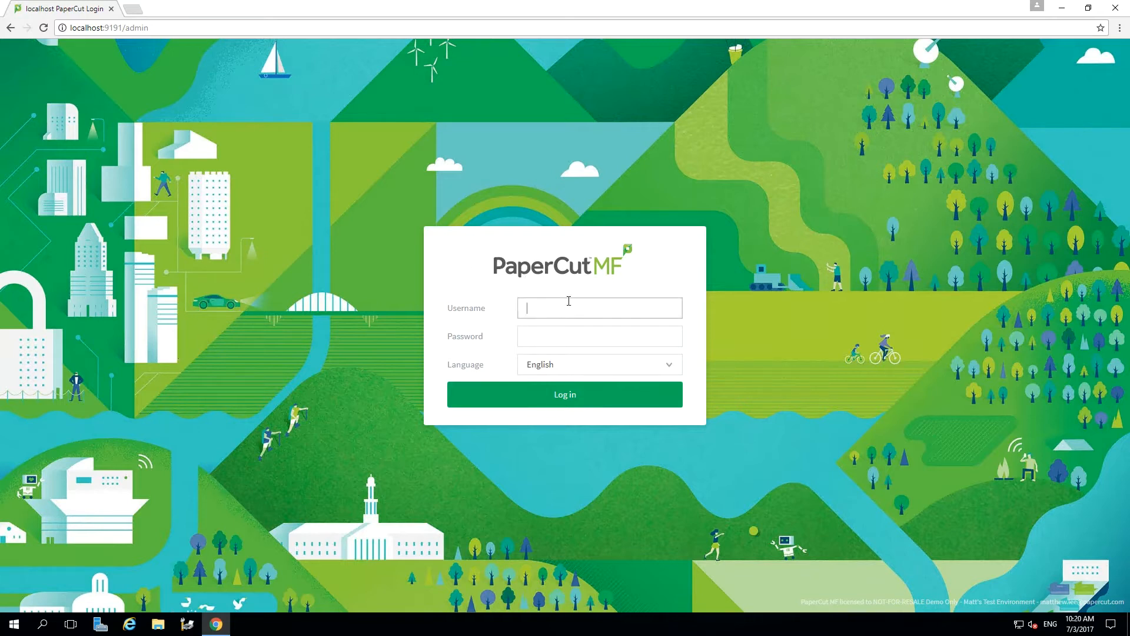
{"action": "type", "text": "admin"}
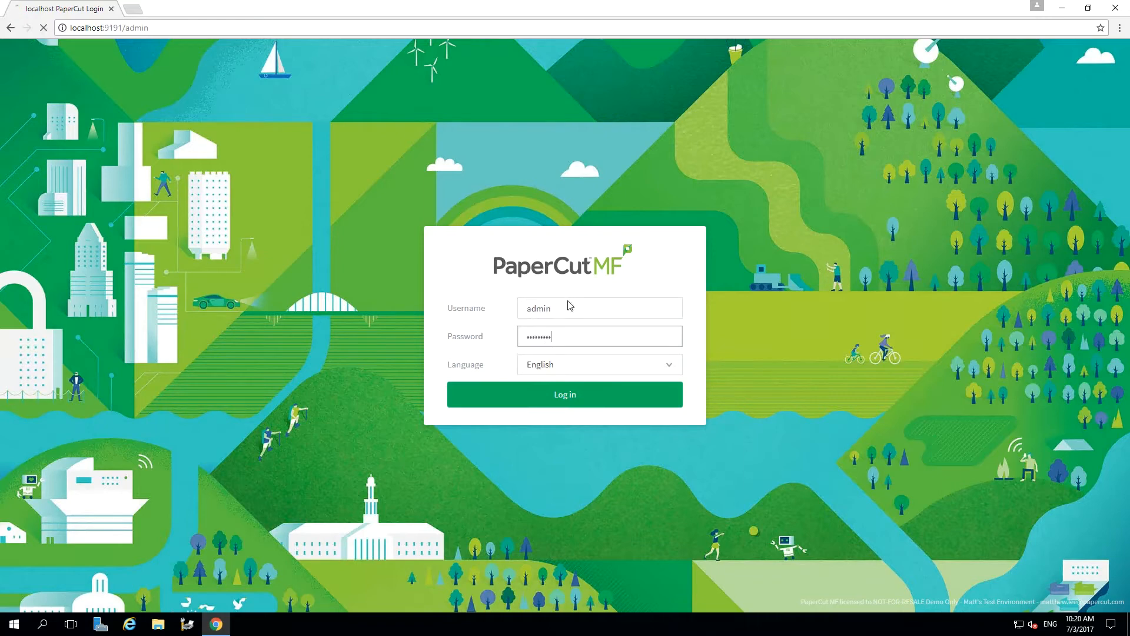
{"action": "left_click", "coordinate": [563, 395]}
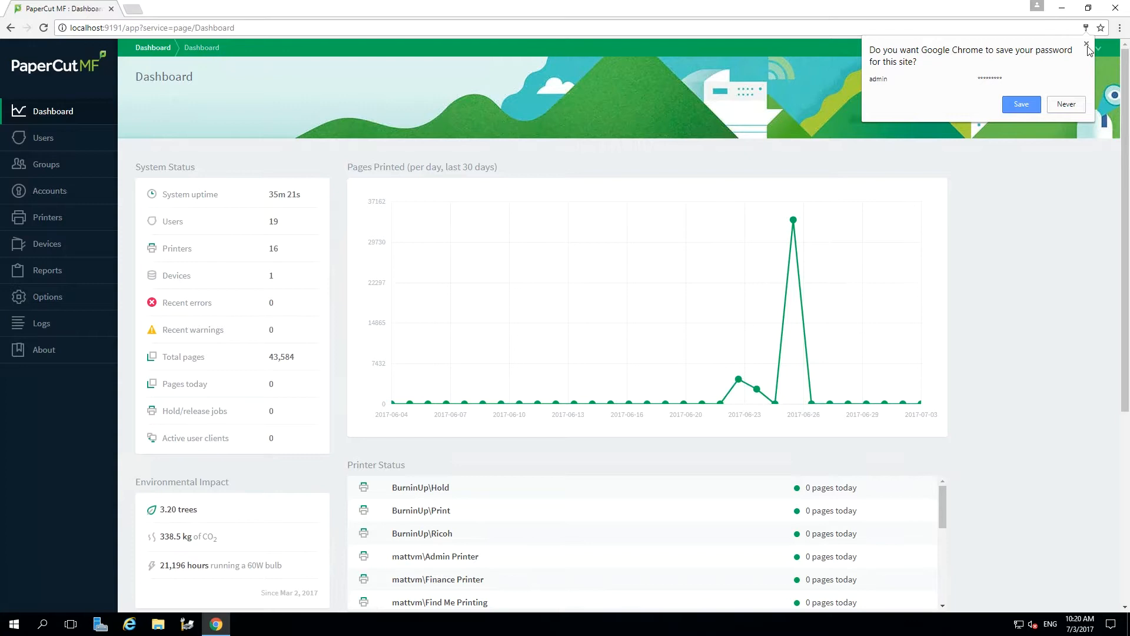
{"action": "left_click", "coordinate": [1086, 49]}
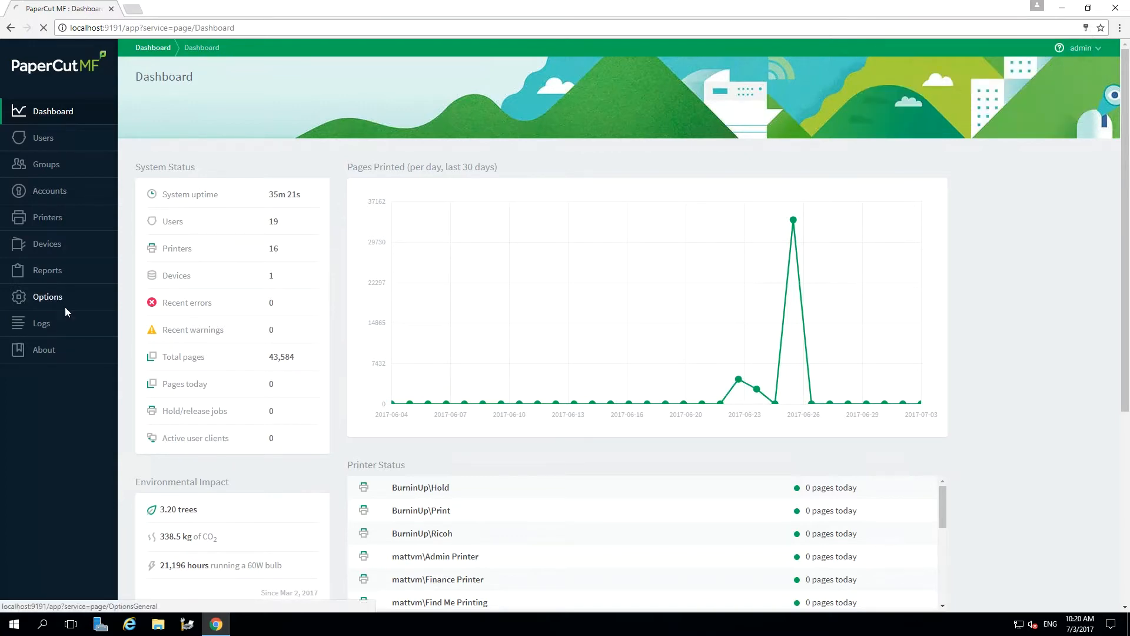
Step: Go to Options > Advanced and scroll to the System Health Monitoring section
{"action": "left_click", "coordinate": [47, 297]}
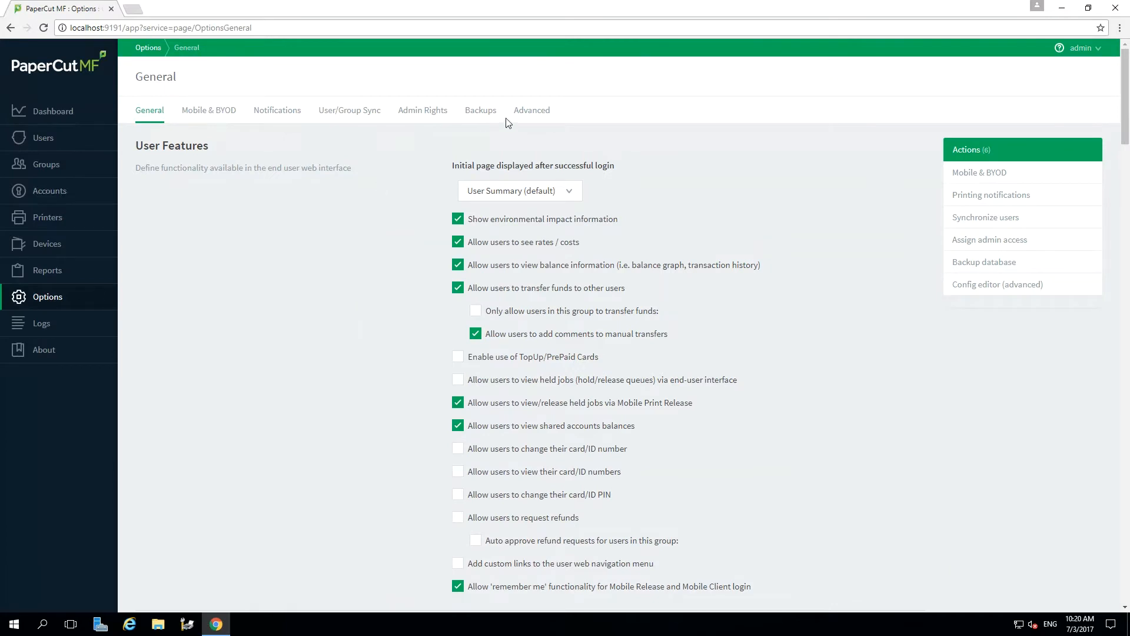
{"action": "left_click", "coordinate": [531, 110]}
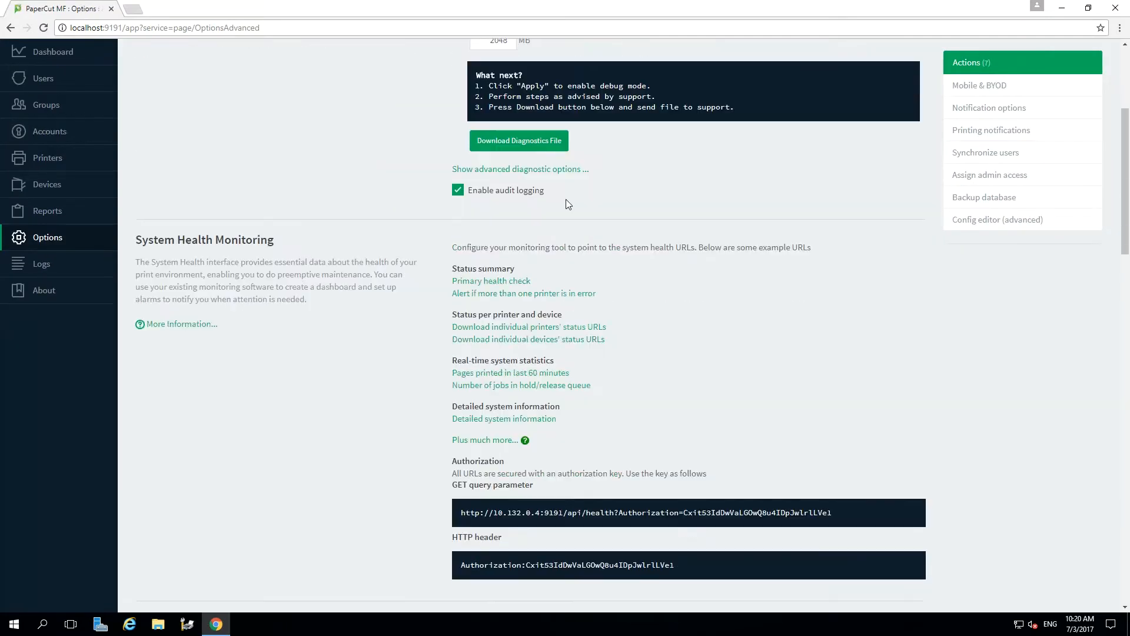
{"action": "scroll", "scroll_direction": "down", "scroll_amount": 3}
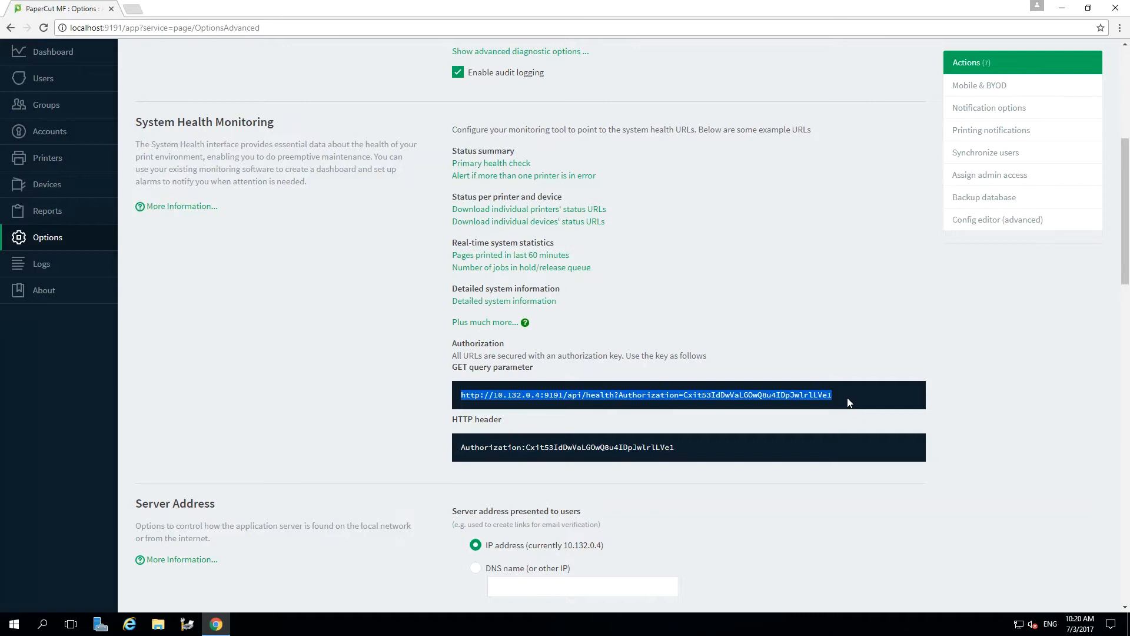
{"action": "mouse_move", "coordinate": [465, 446]}
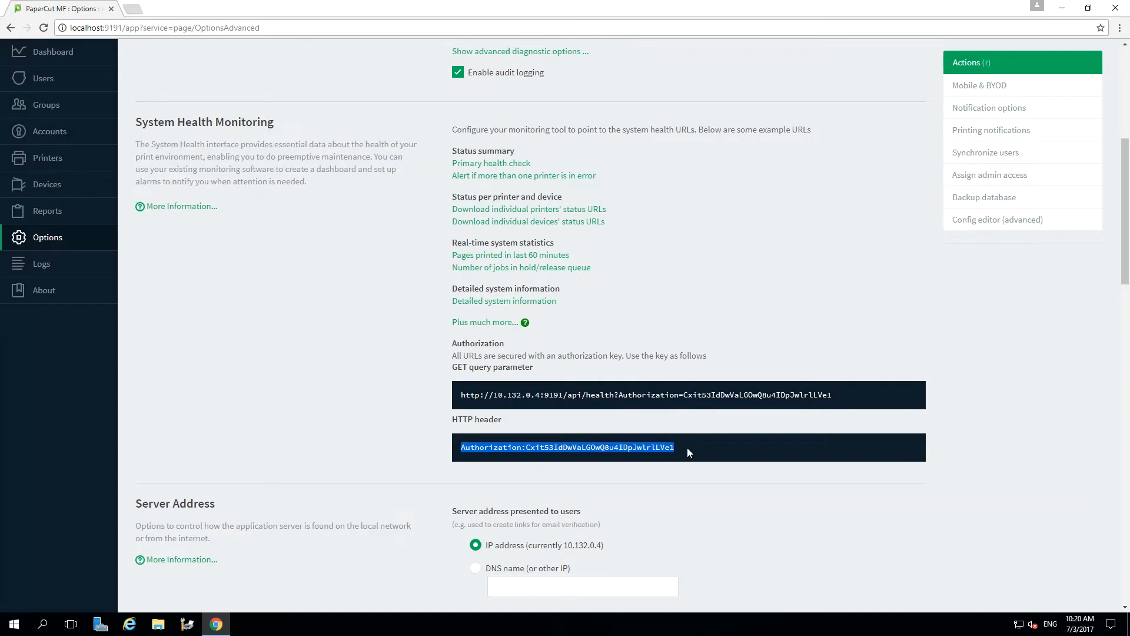
{"action": "mouse_move", "coordinate": [491, 162]}
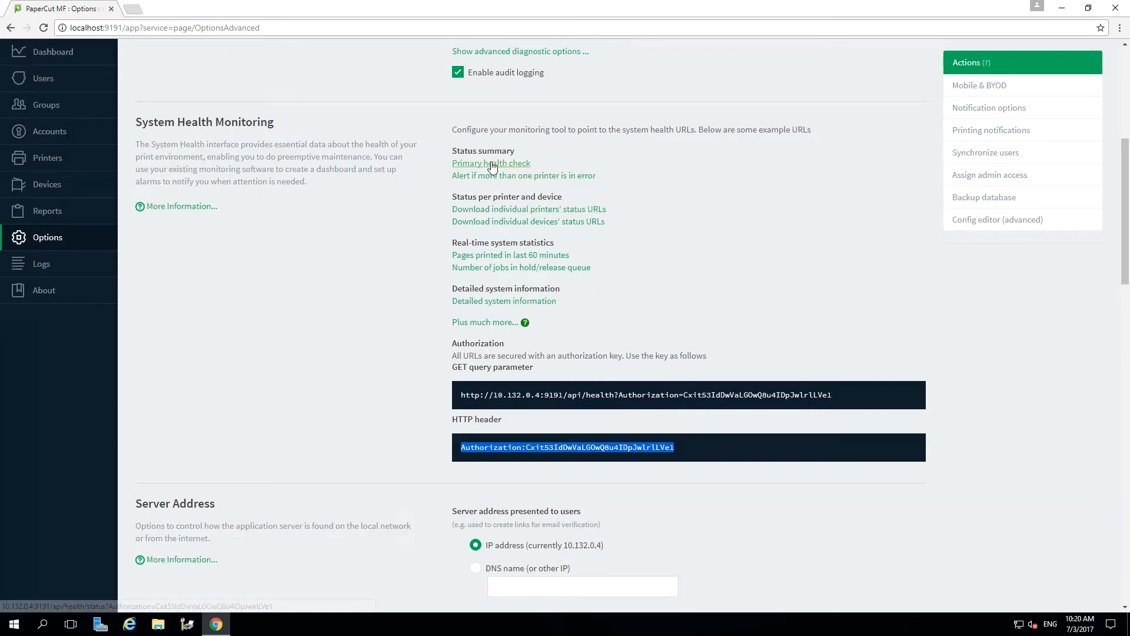
Step: Open the Primary health check link in a new tab, confirm status OK, and return to Options
{"action": "right_click", "coordinate": [491, 162]}
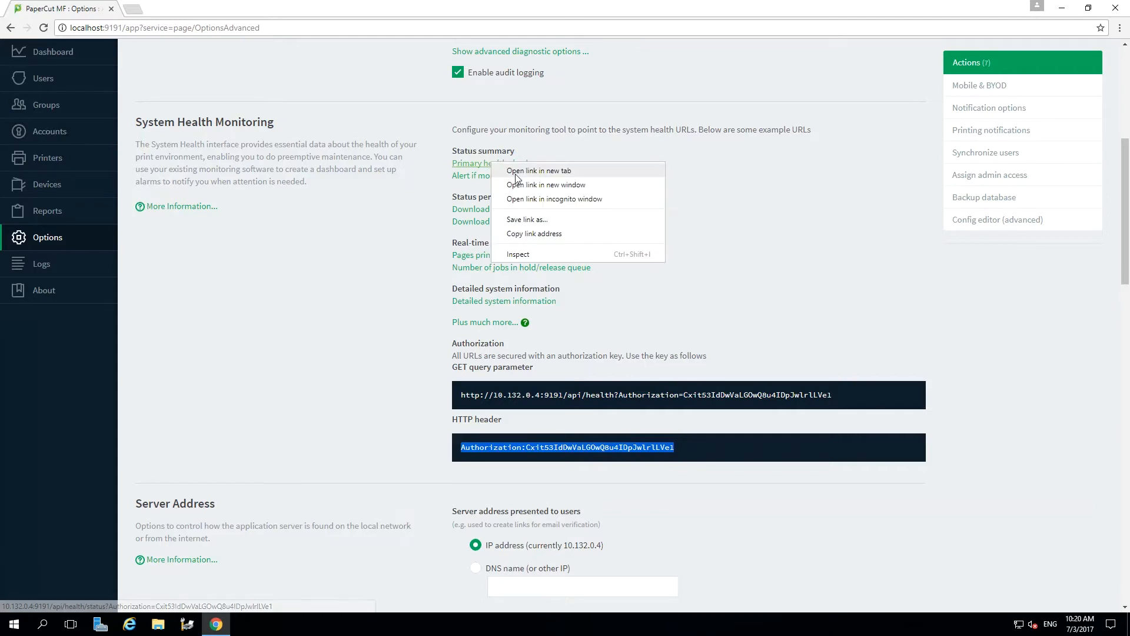
{"action": "left_click", "coordinate": [539, 171]}
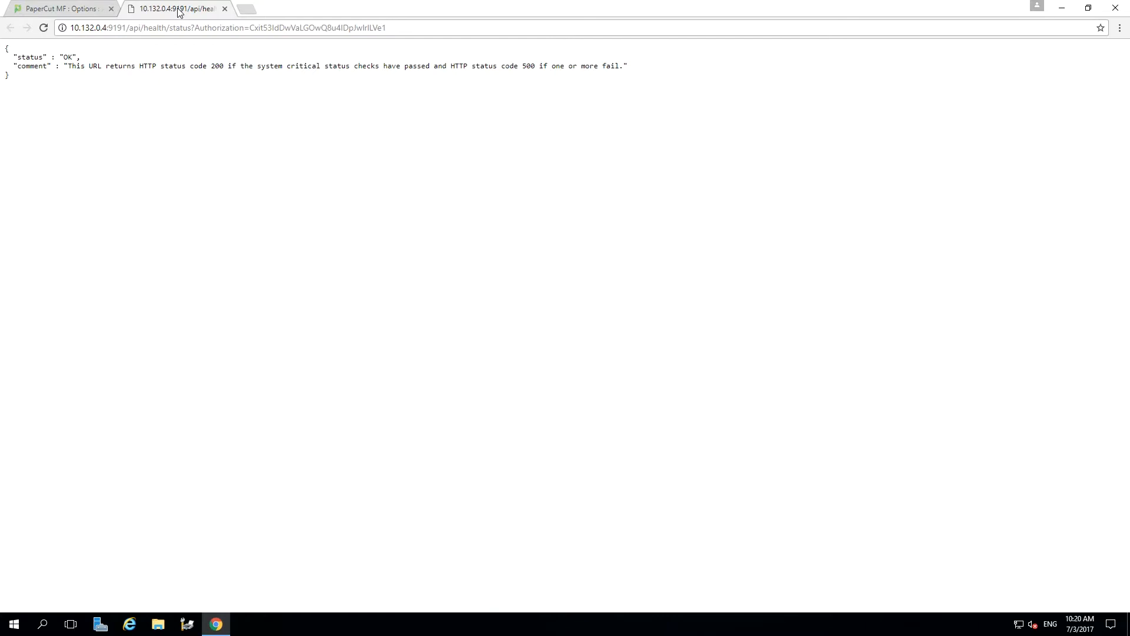
{"action": "mouse_move", "coordinate": [213, 108]}
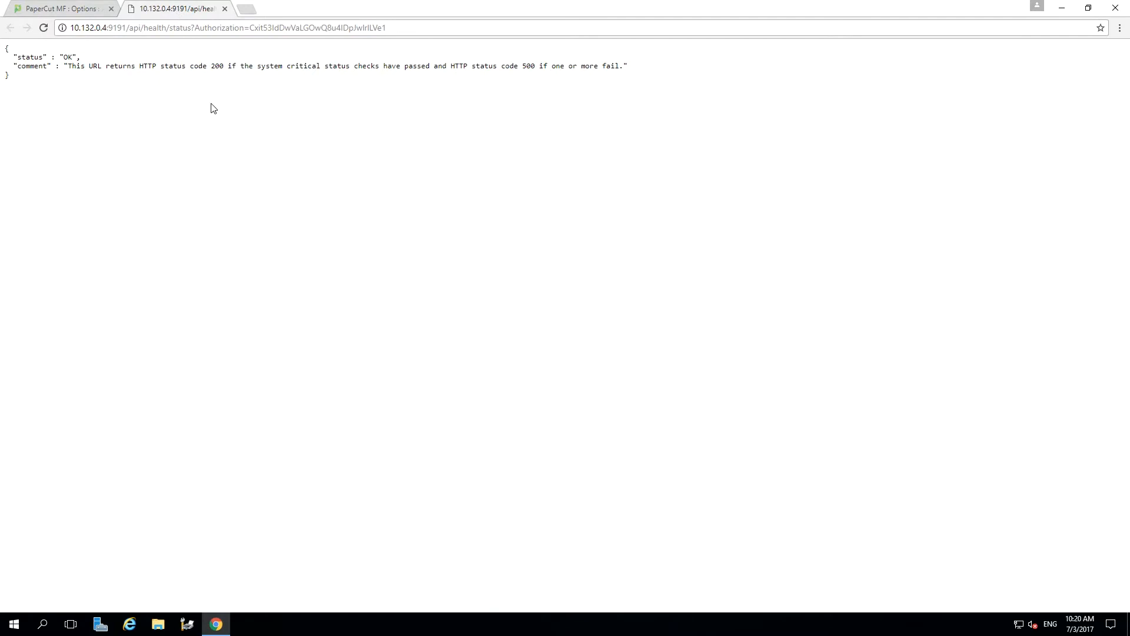
{"action": "left_click", "coordinate": [224, 8]}
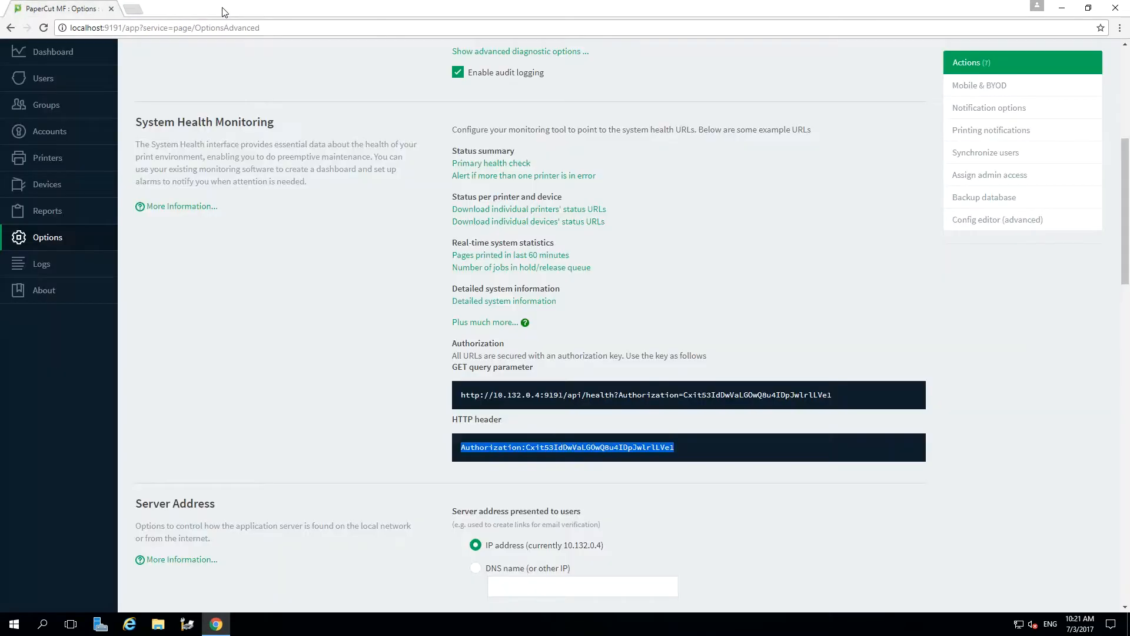
{"action": "mouse_move", "coordinate": [503, 300]}
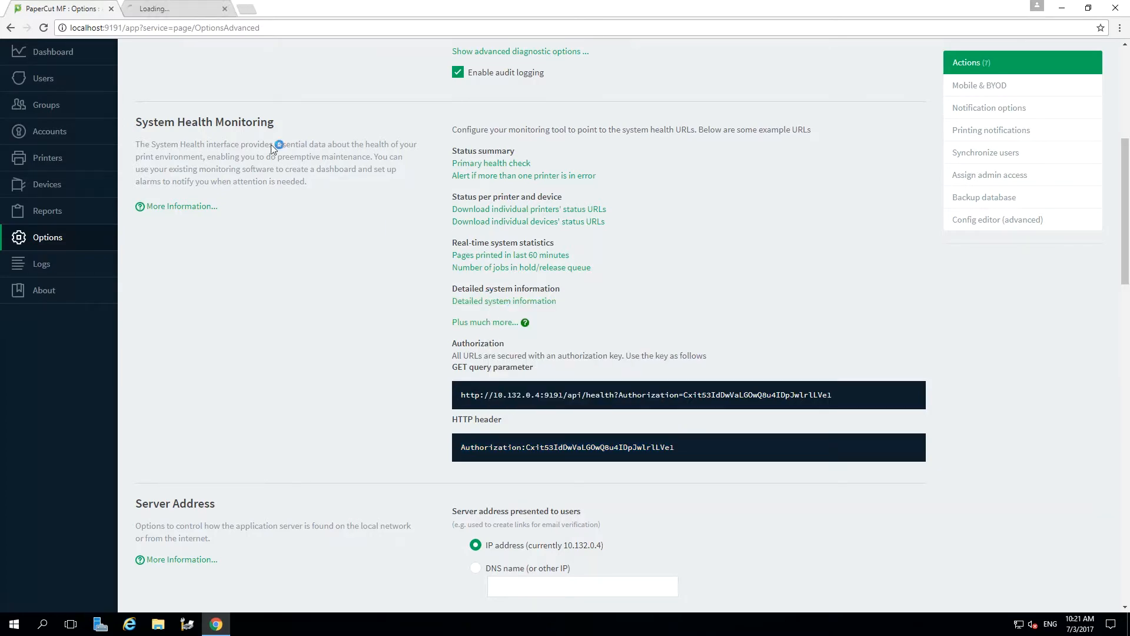
Step: View the detailed health API tab showing the full JSON system metrics
{"action": "left_click", "coordinate": [491, 163]}
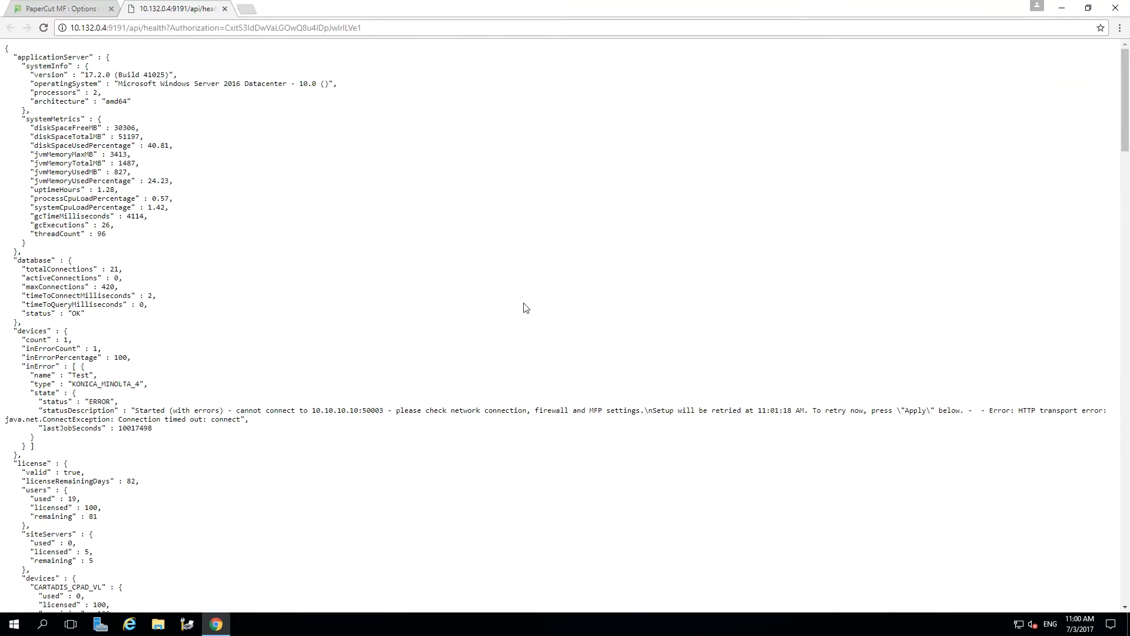
{"action": "mouse_move", "coordinate": [506, 307]}
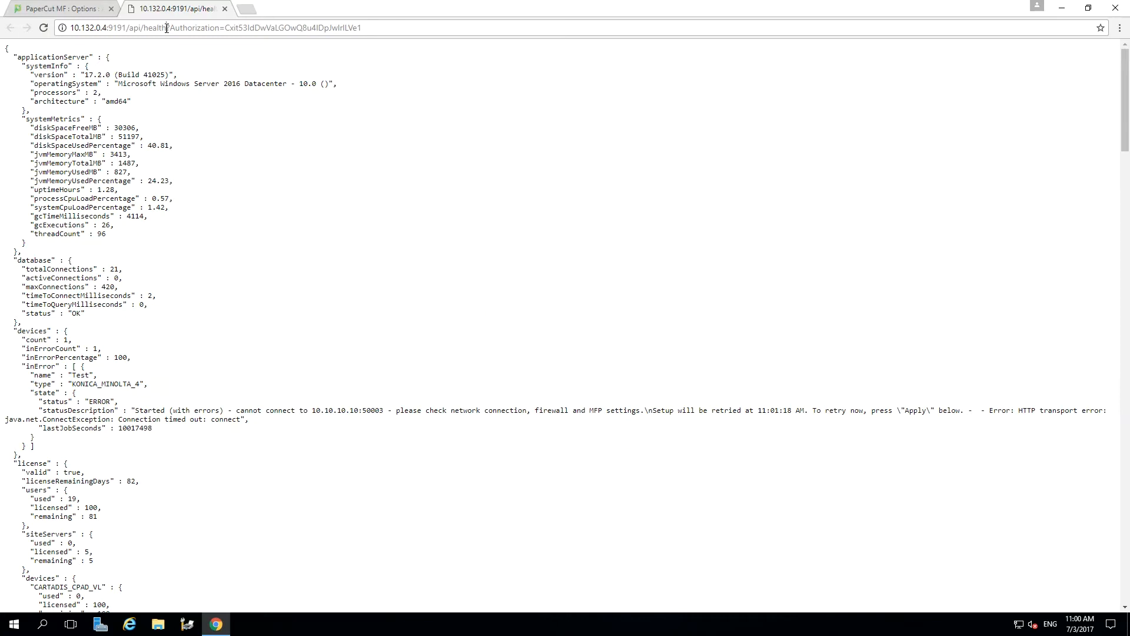
Step: Enter an invalid health URL to get the endpoint list, then return to Options and follow the PRTG link
{"action": "left_click", "coordinate": [216, 27]}
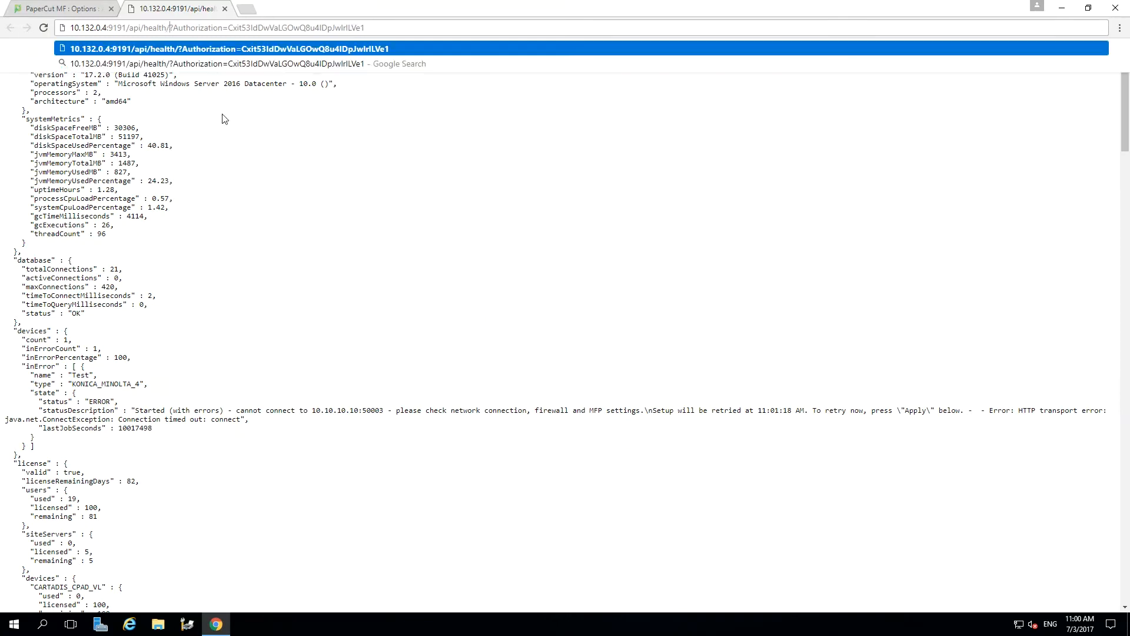
{"action": "type", "text": "d"}
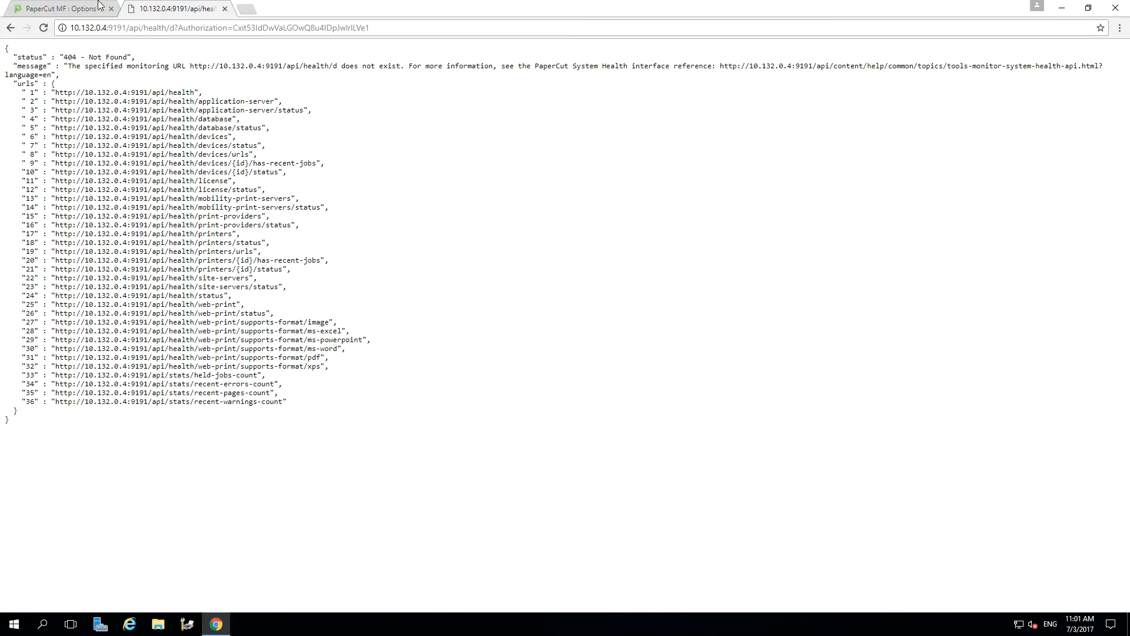
{"action": "left_click", "coordinate": [57, 8]}
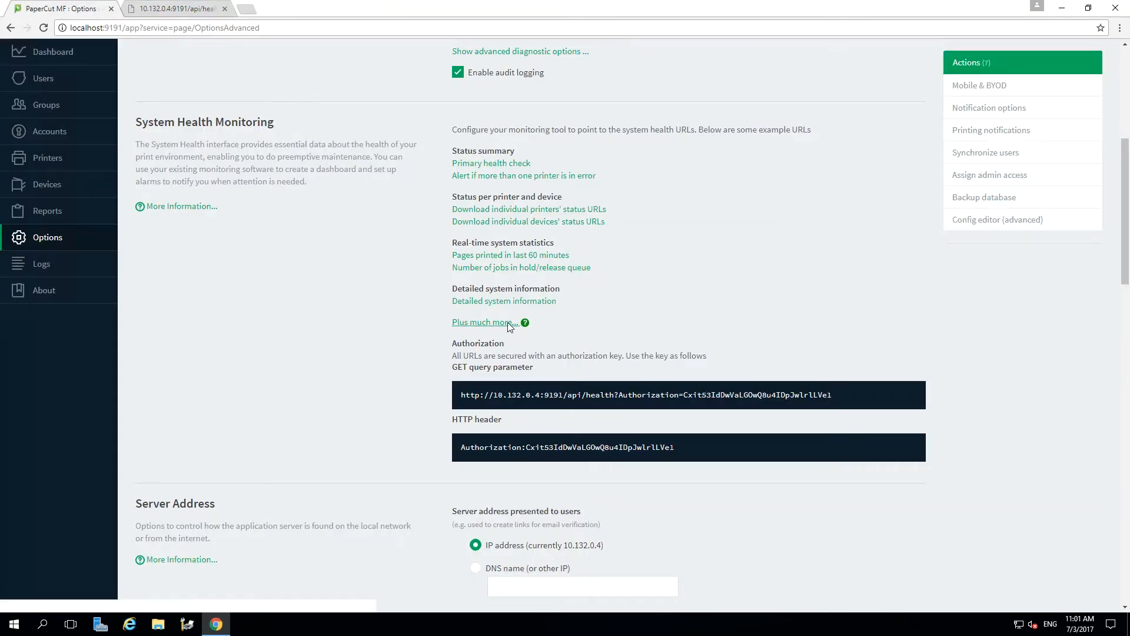
{"action": "left_click", "coordinate": [482, 322]}
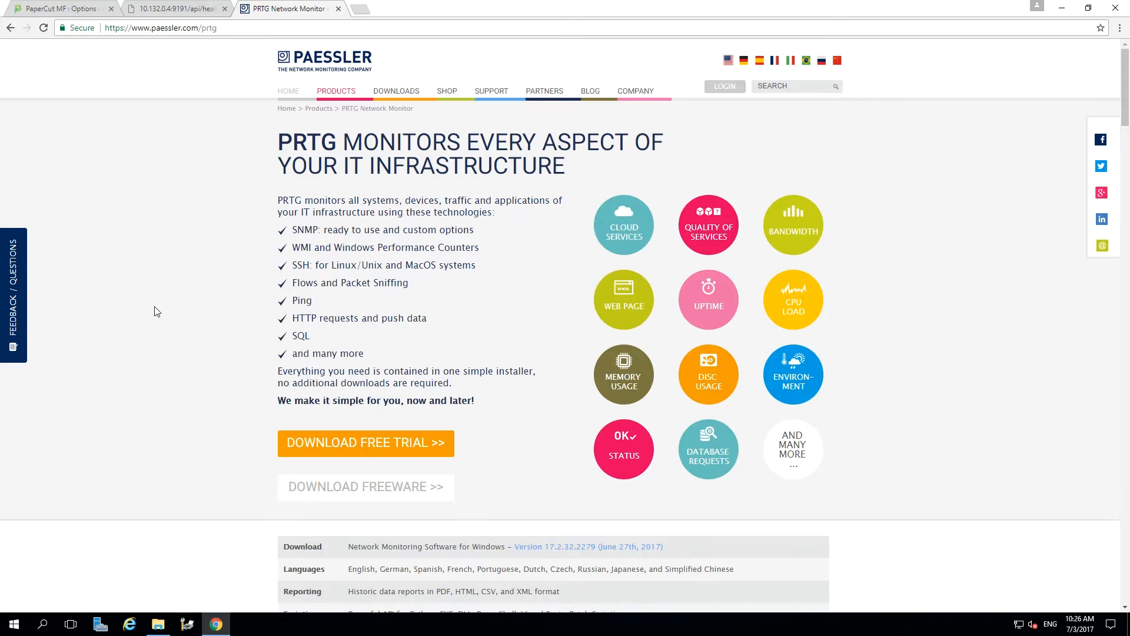
{"action": "mouse_move", "coordinate": [153, 475]}
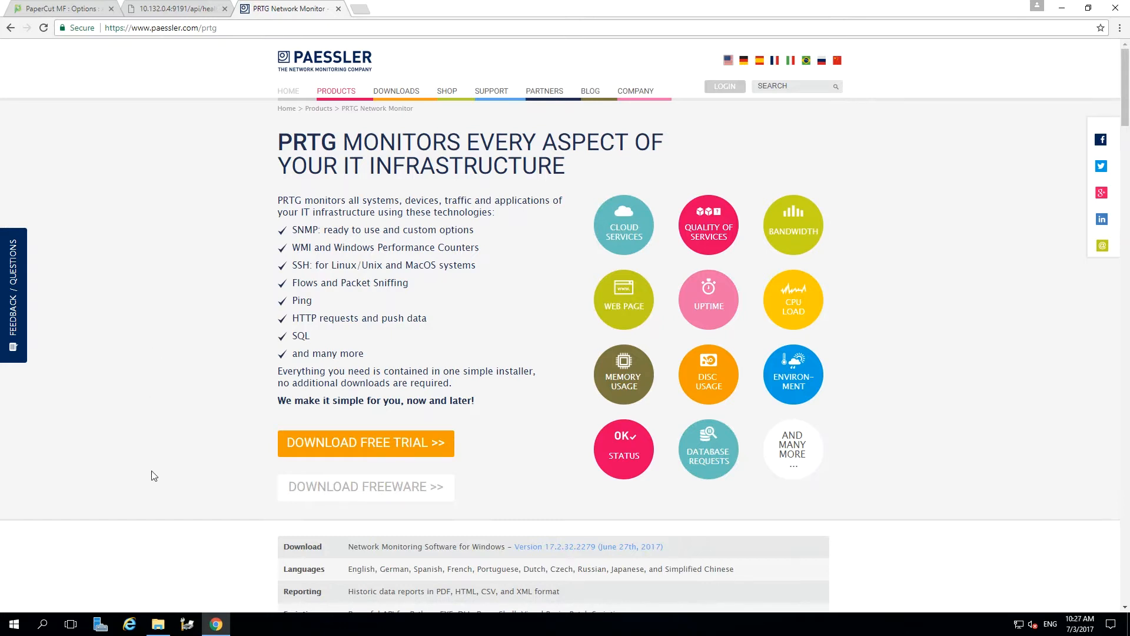
Step: Run the PRTG Network Monitor setup file from Downloads > prtg as administrator
{"action": "left_click", "coordinate": [157, 624]}
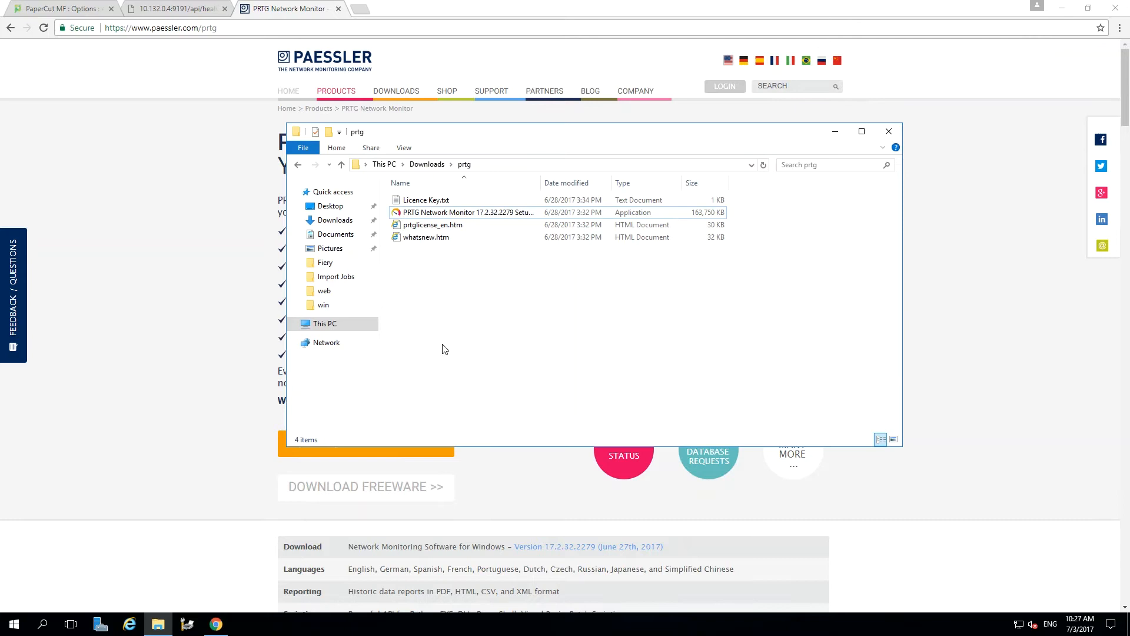
{"action": "left_click", "coordinate": [468, 212]}
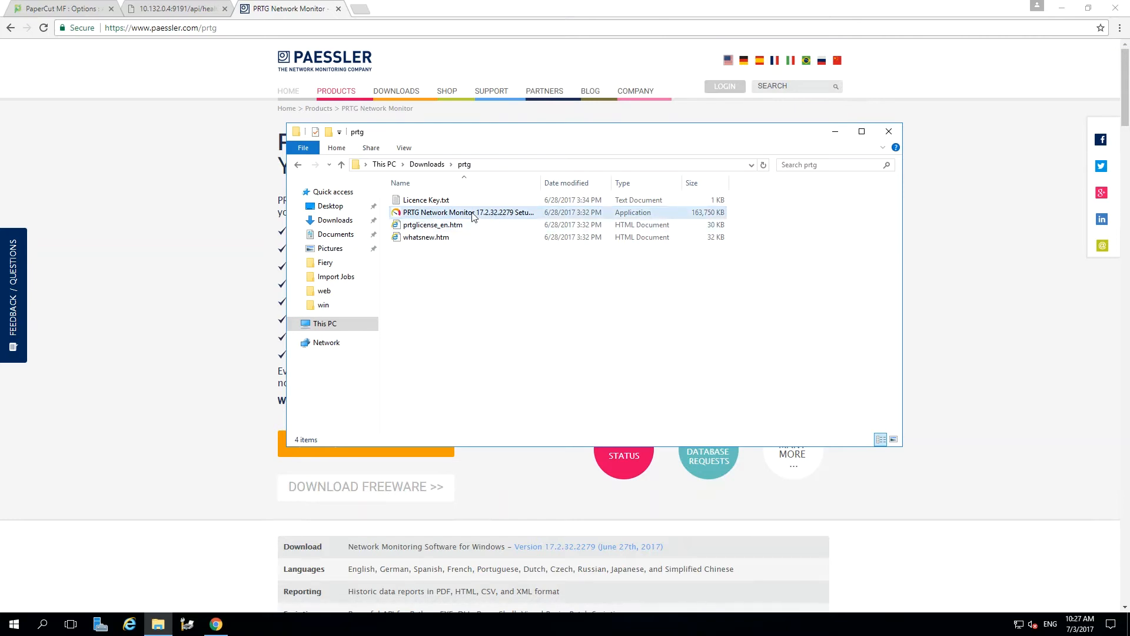
{"action": "right_click", "coordinate": [461, 212]}
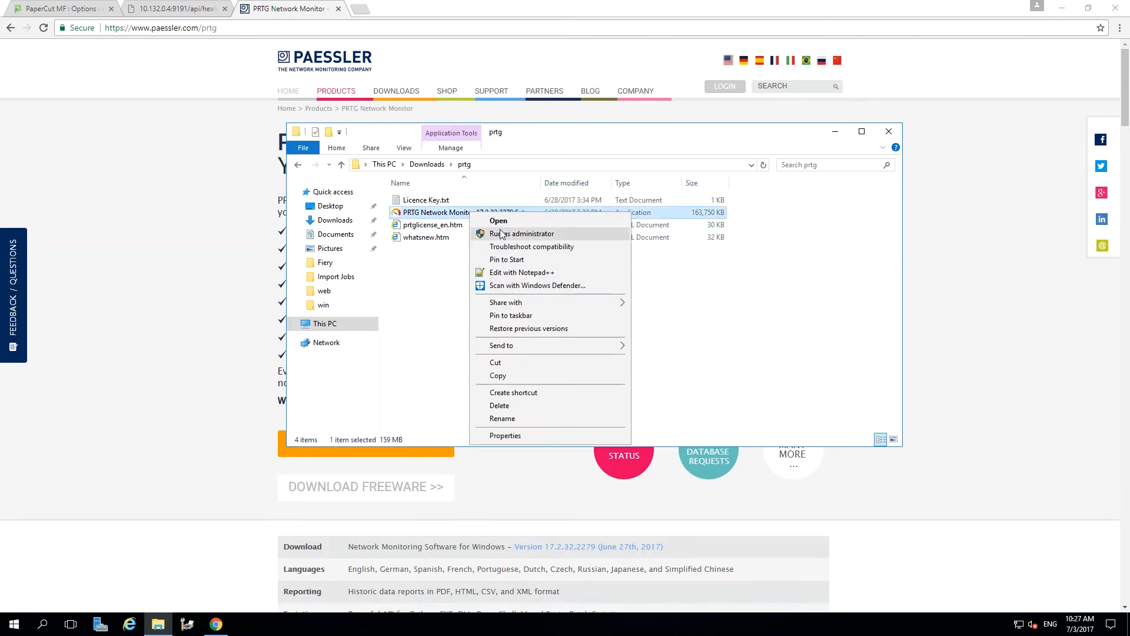
{"action": "left_click", "coordinate": [522, 233]}
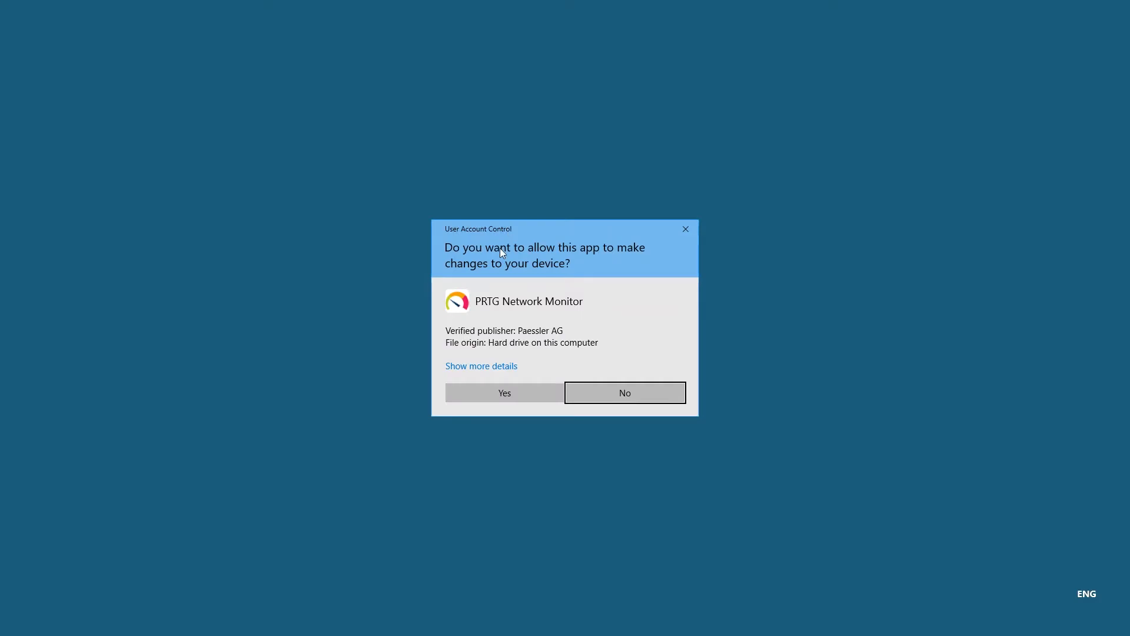
{"action": "left_click", "coordinate": [504, 393]}
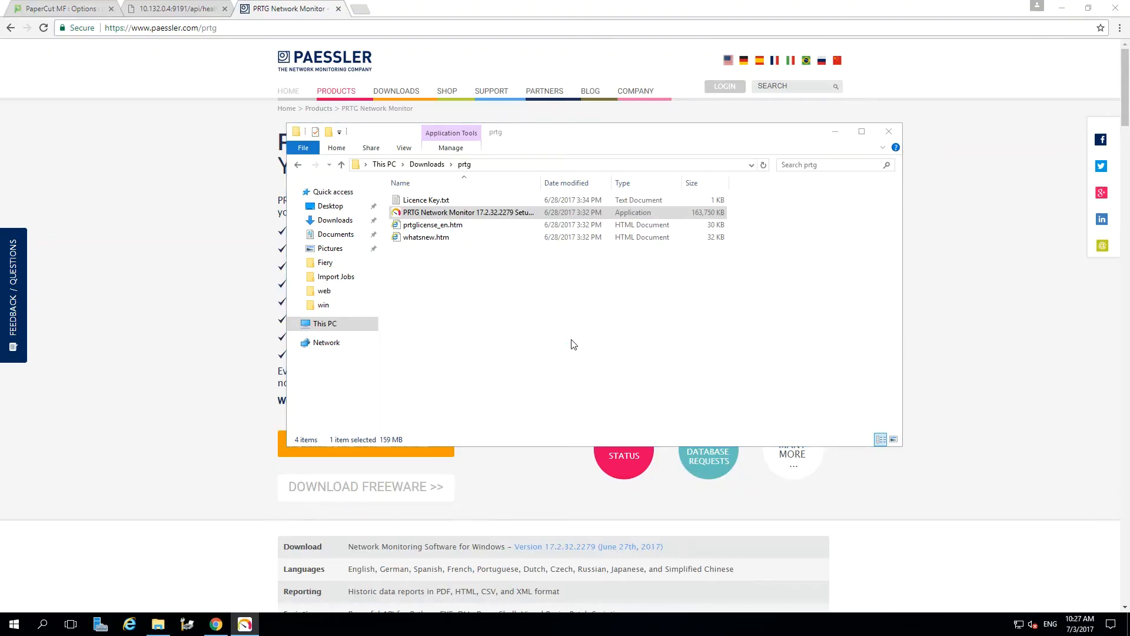
{"action": "double_click", "coordinate": [467, 212]}
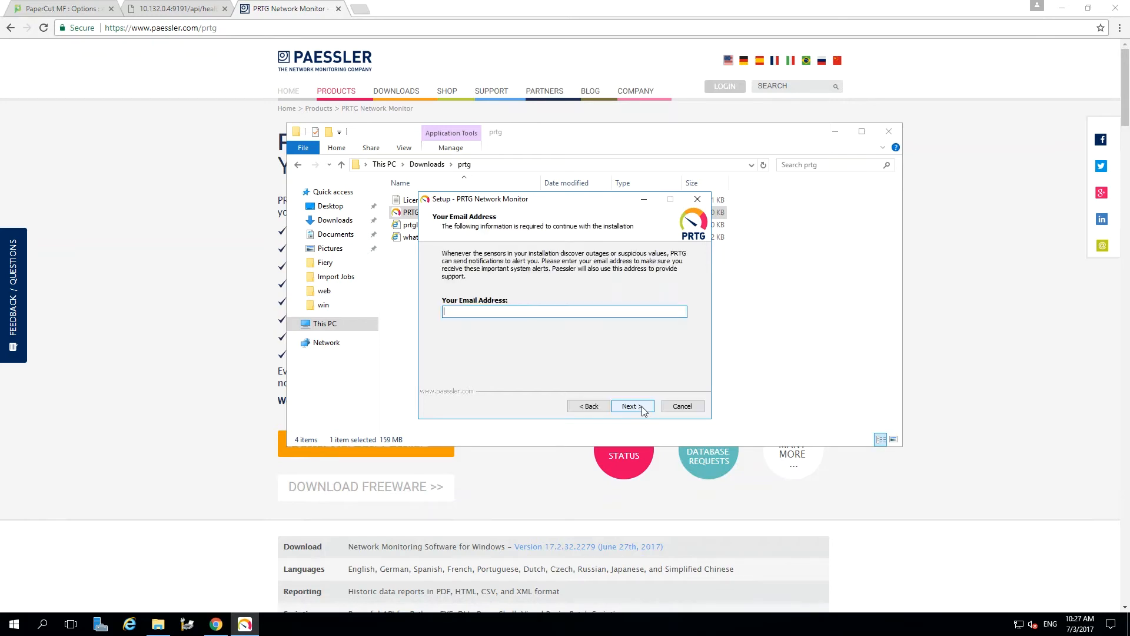
Step: Paste the alert email address and advance to the licence step
{"action": "right_click", "coordinate": [564, 310]}
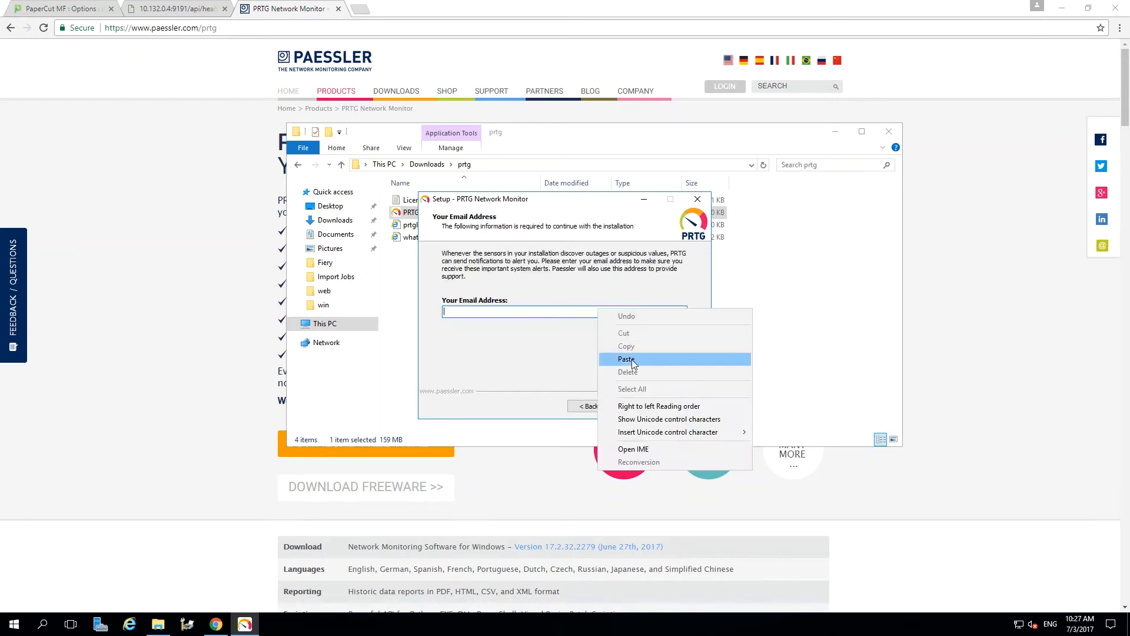
{"action": "left_click", "coordinate": [625, 359]}
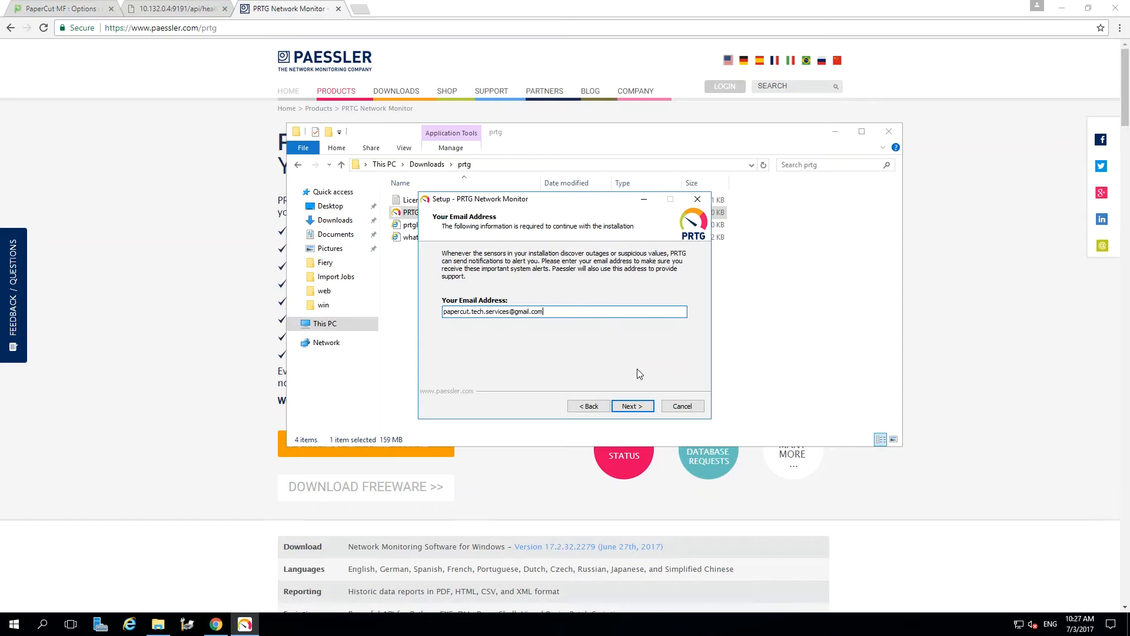
{"action": "left_click", "coordinate": [631, 406]}
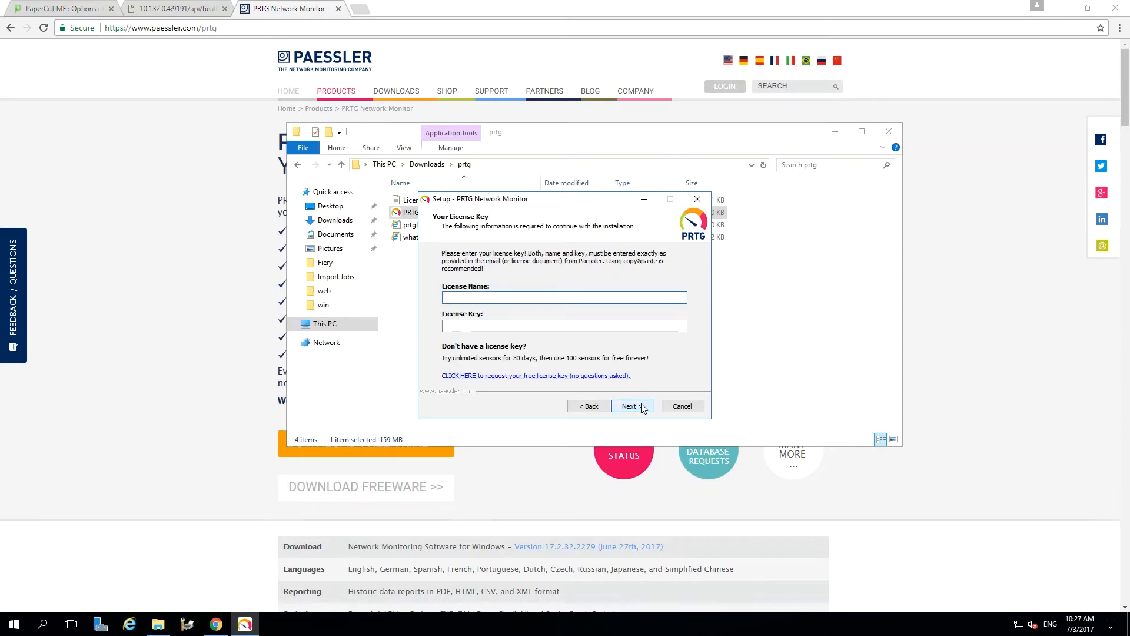
{"action": "mouse_move", "coordinate": [579, 298]}
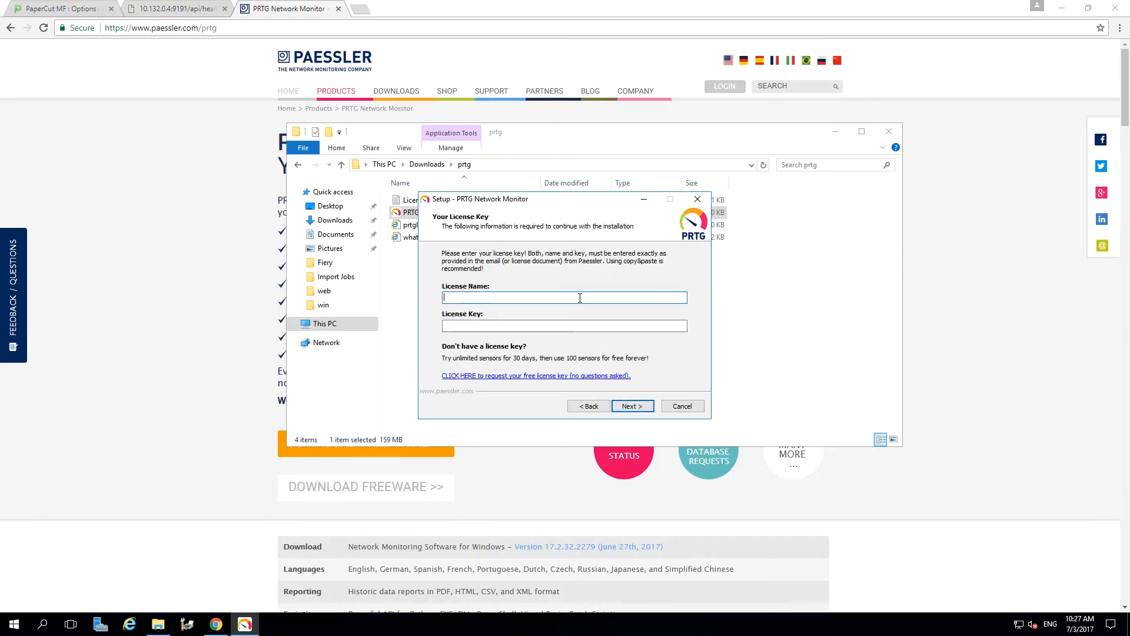
Step: Enter the licence name 'prtgtrial' from Licence Key.txt and move to the licence key field
{"action": "left_click", "coordinate": [681, 405]}
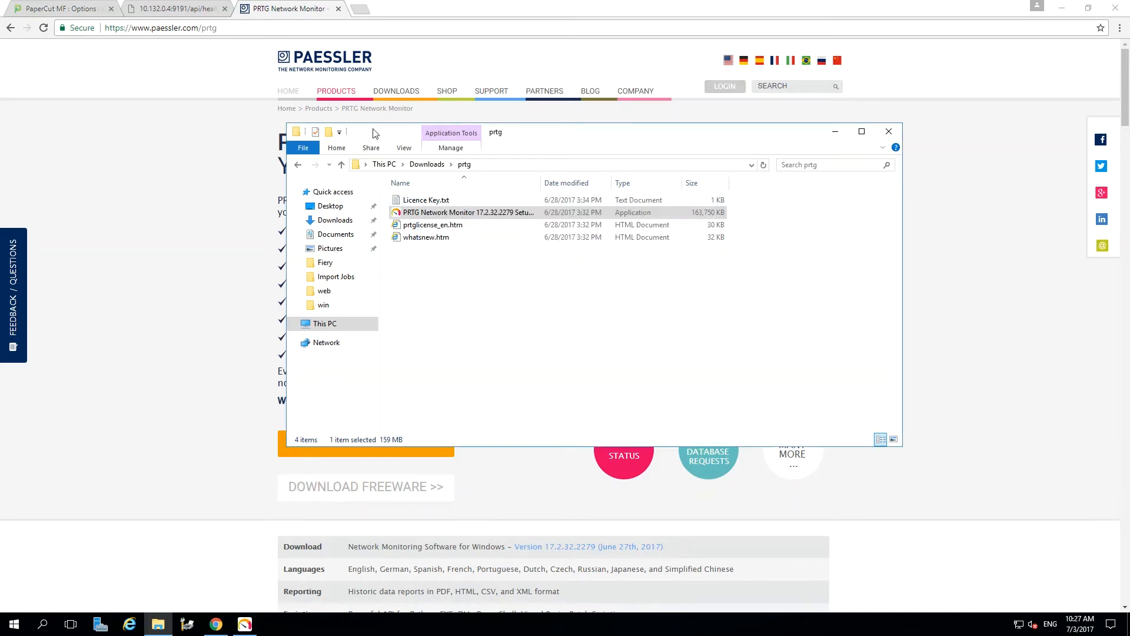
{"action": "double_click", "coordinate": [426, 200]}
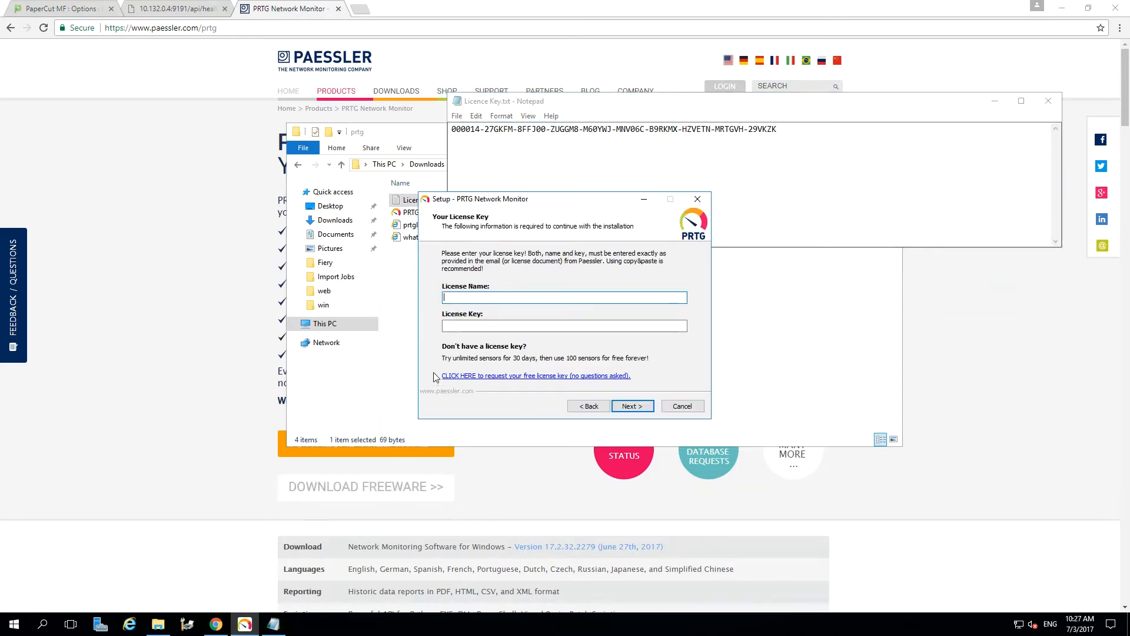
{"action": "type", "text": "prtgtrial"}
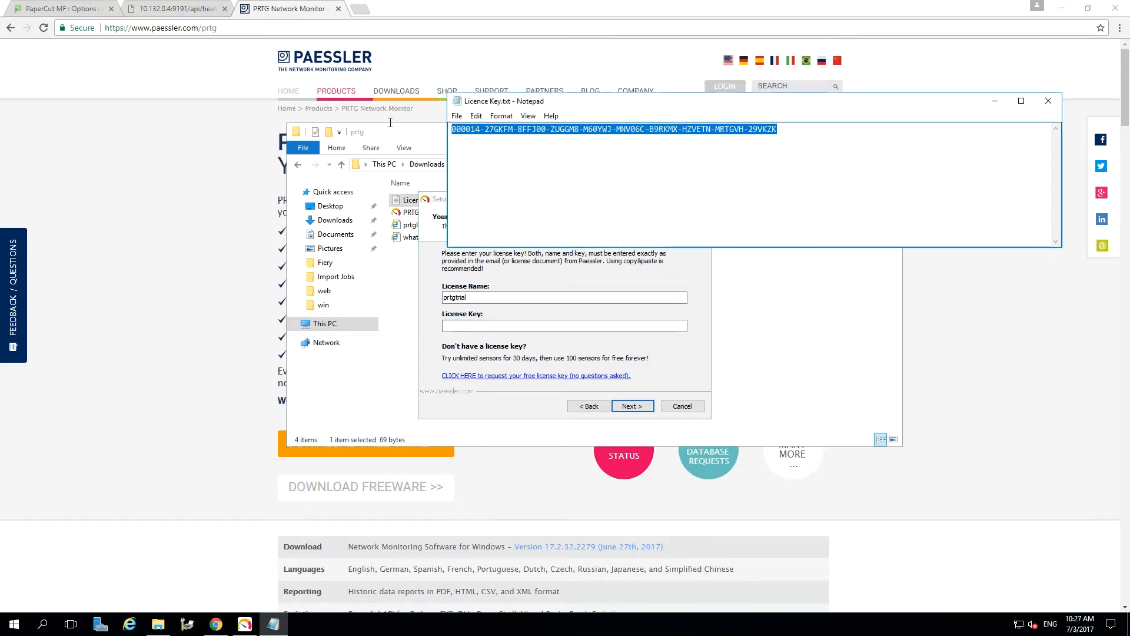
{"action": "left_click", "coordinate": [564, 325]}
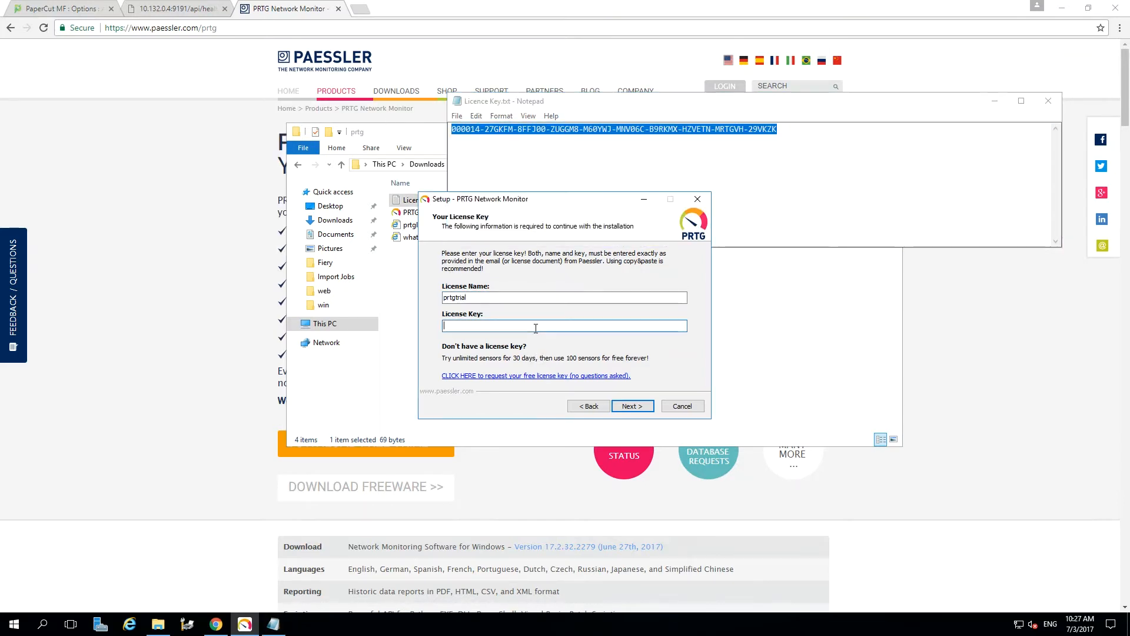
{"action": "left_click", "coordinate": [631, 405]}
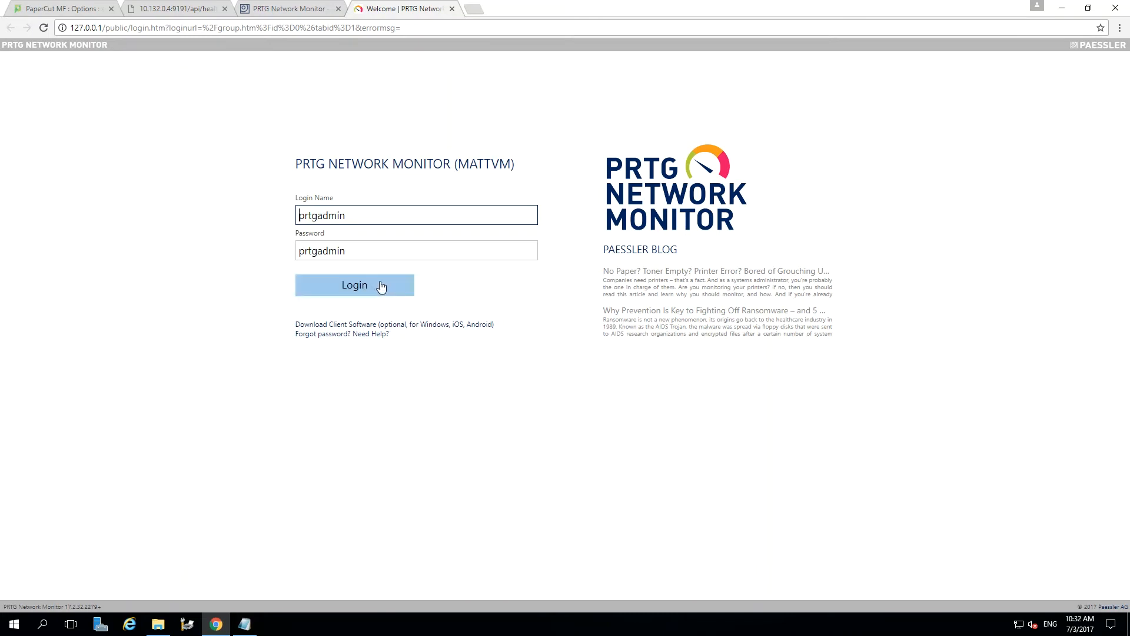
{"action": "left_click", "coordinate": [354, 285]}
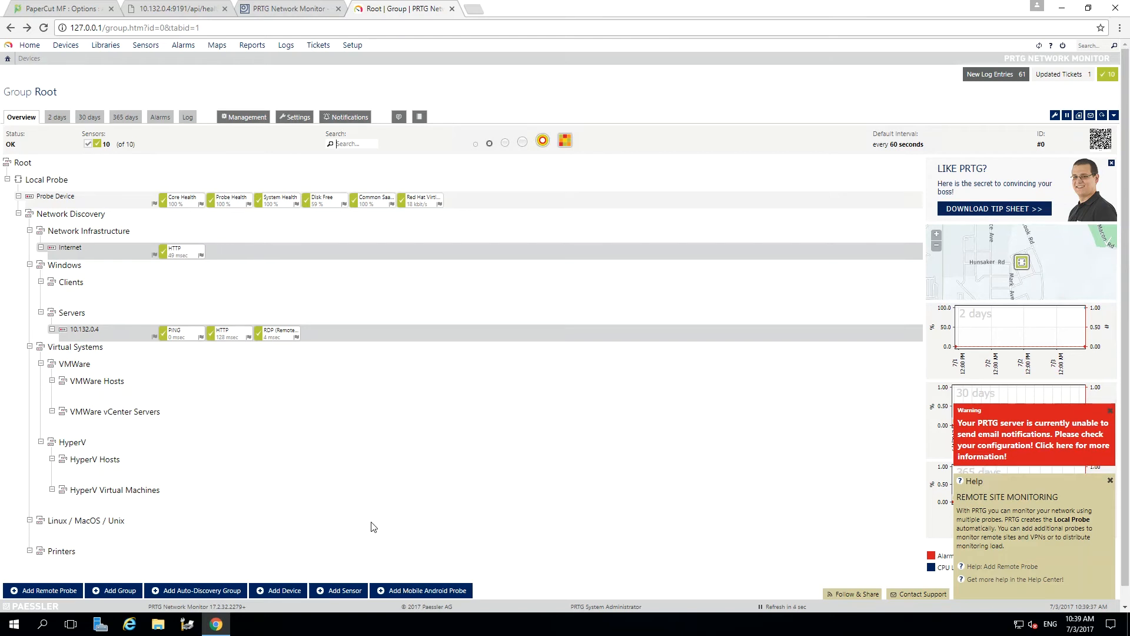
Step: Go to Setup > System Administration > Notification Delivery
{"action": "left_click", "coordinate": [352, 45]}
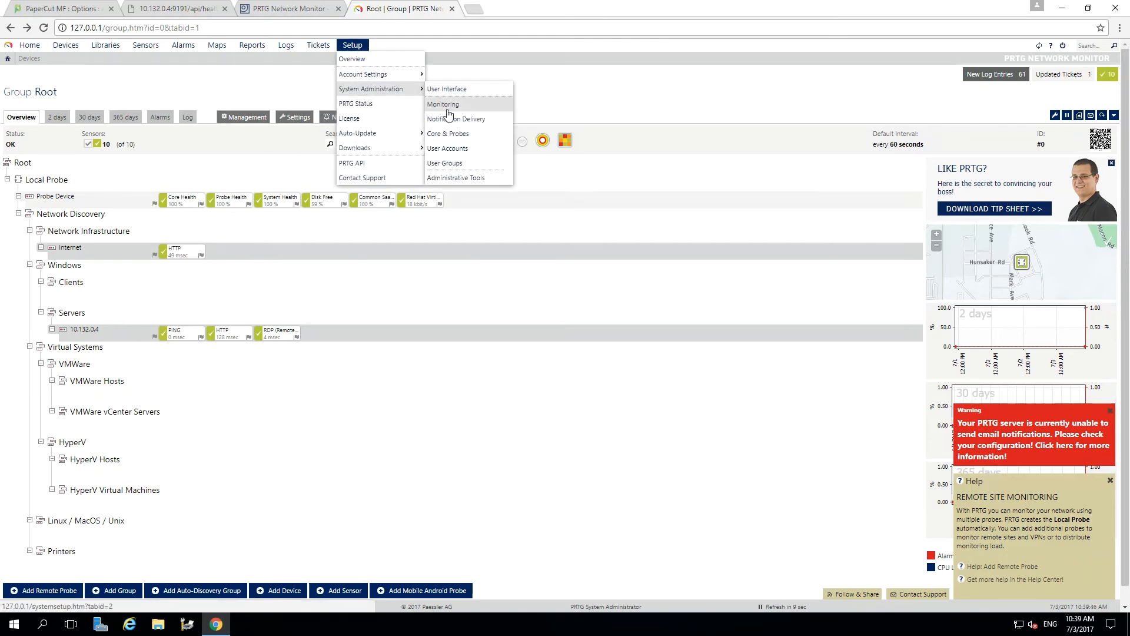
{"action": "left_click", "coordinate": [457, 117]}
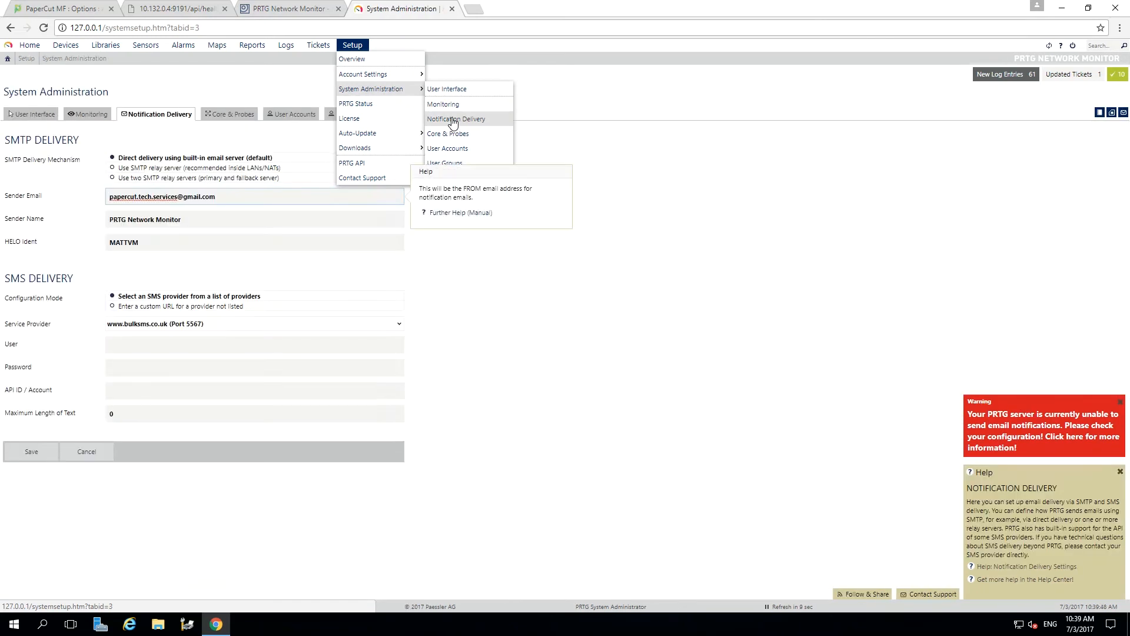
{"action": "mouse_move", "coordinate": [553, 130]}
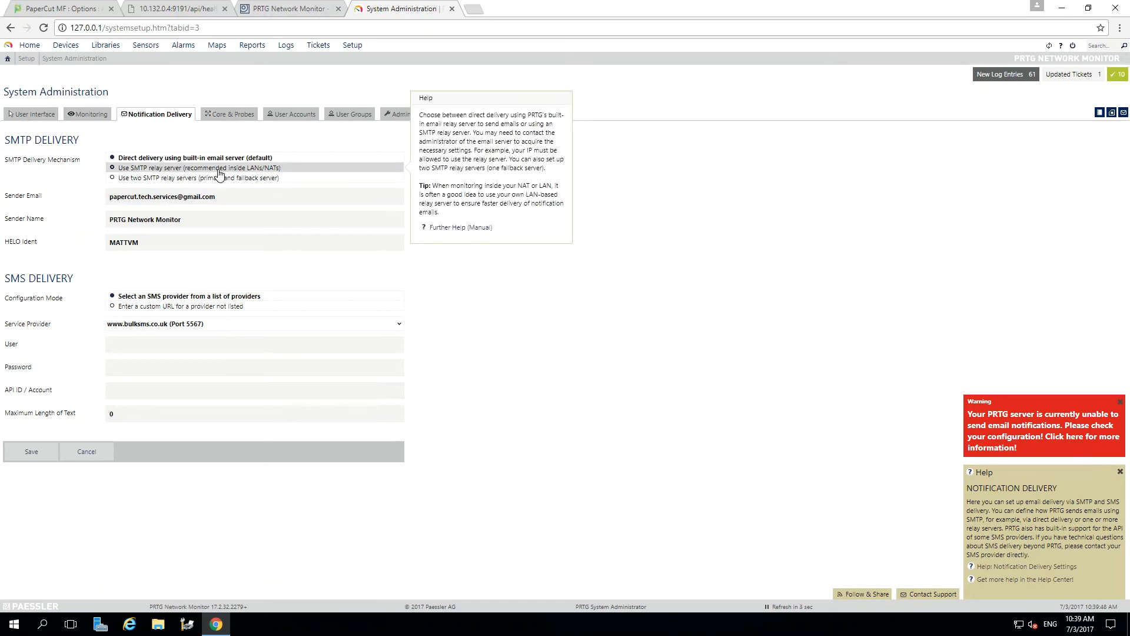
Step: Set SMTP relay smtp.gmail.com port 587 with standard authentication and the Gmail credentials, and save
{"action": "left_click", "coordinate": [113, 167]}
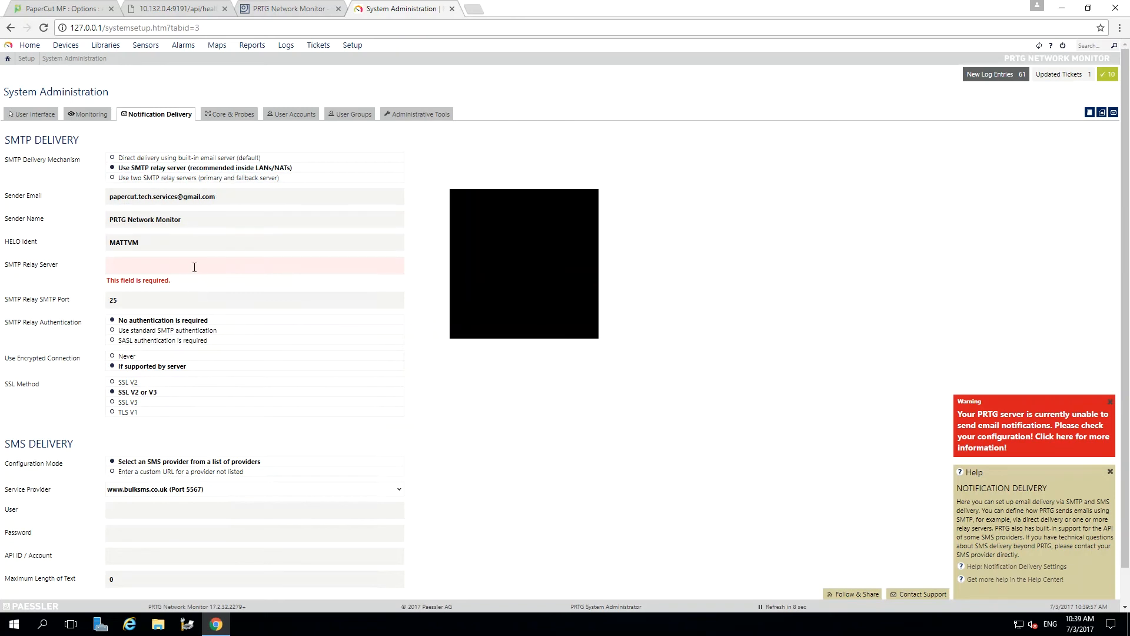
{"action": "type", "text": "smtp."}
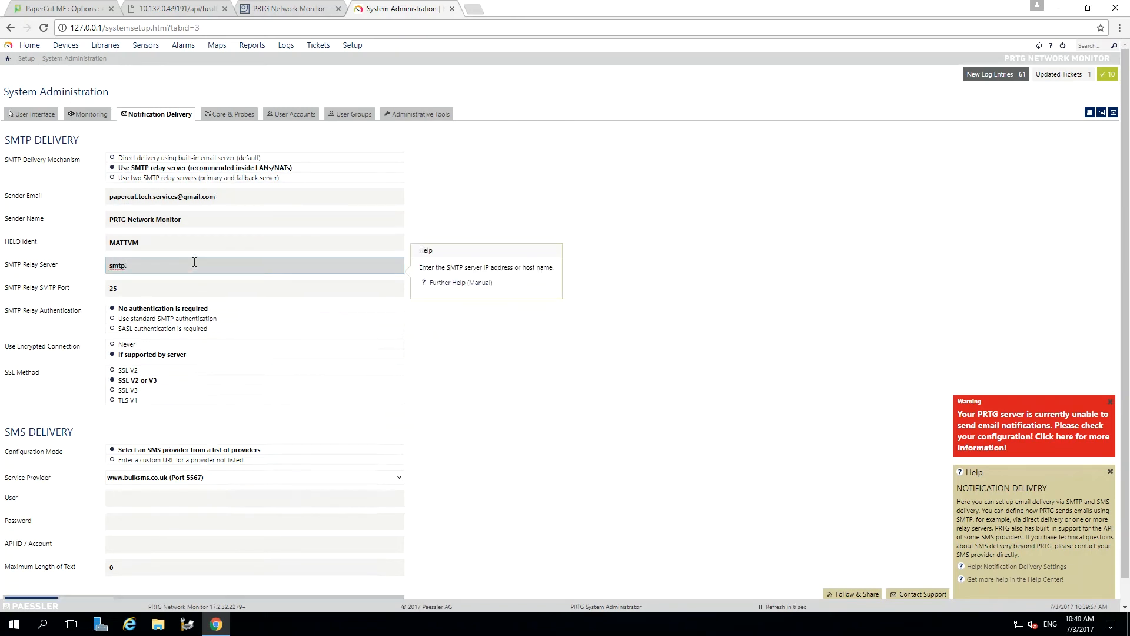
{"action": "type", "text": "gmail.com"}
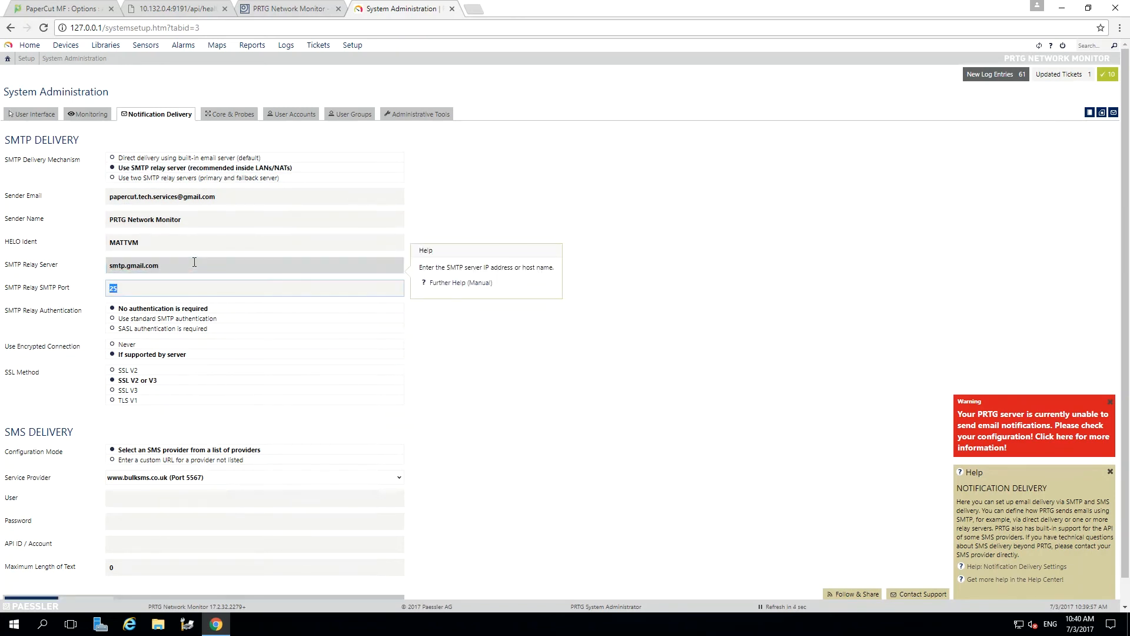
{"action": "type", "text": "587"}
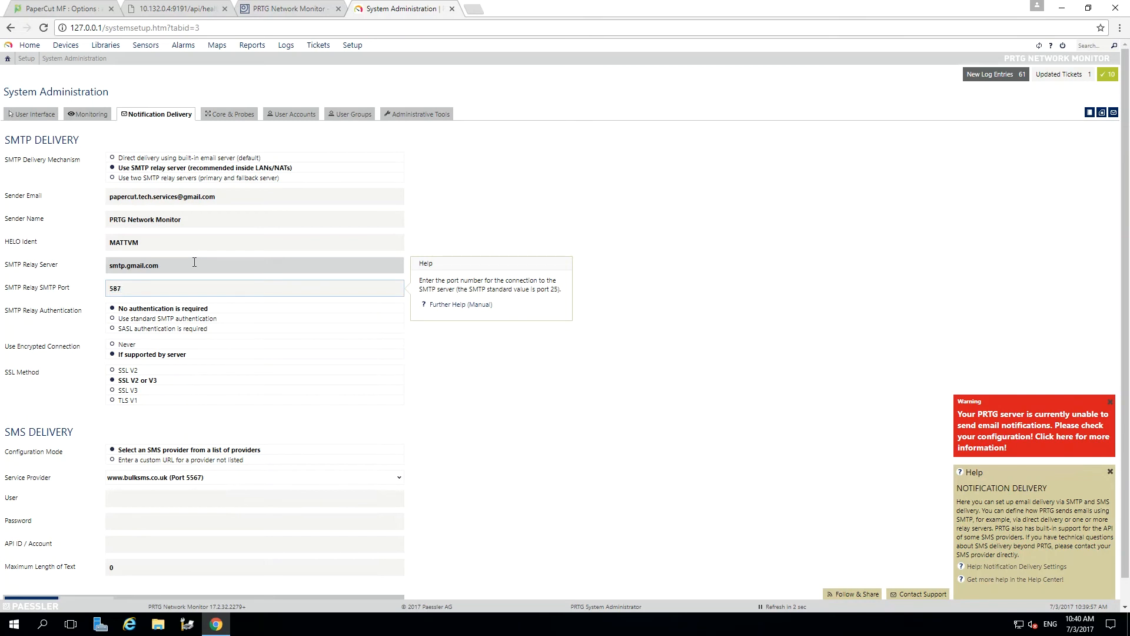
{"action": "left_click", "coordinate": [112, 318]}
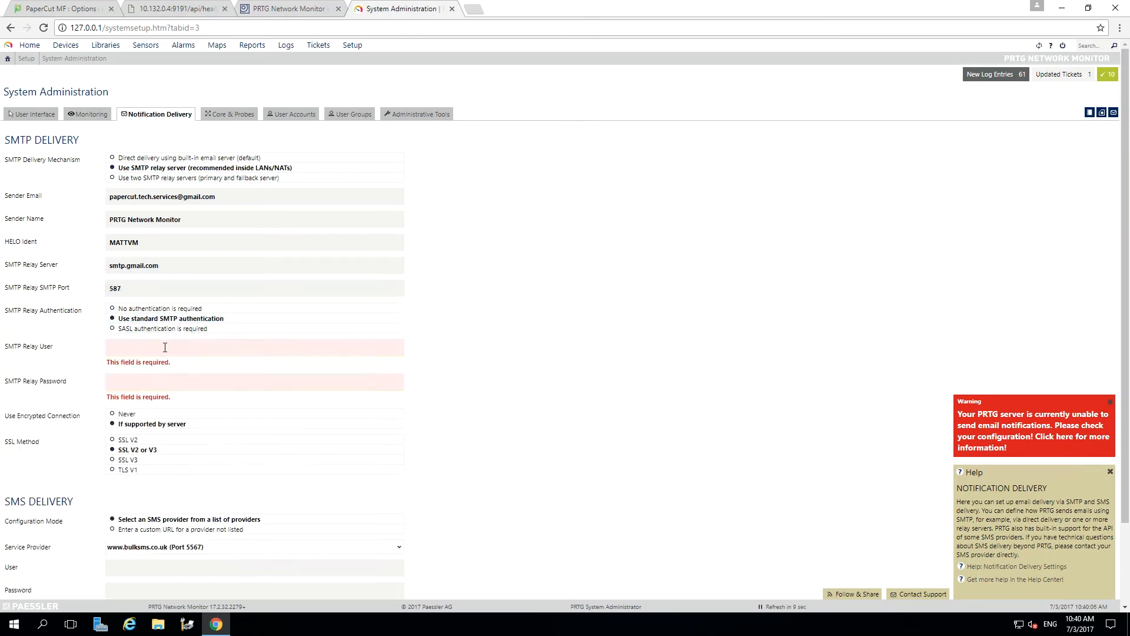
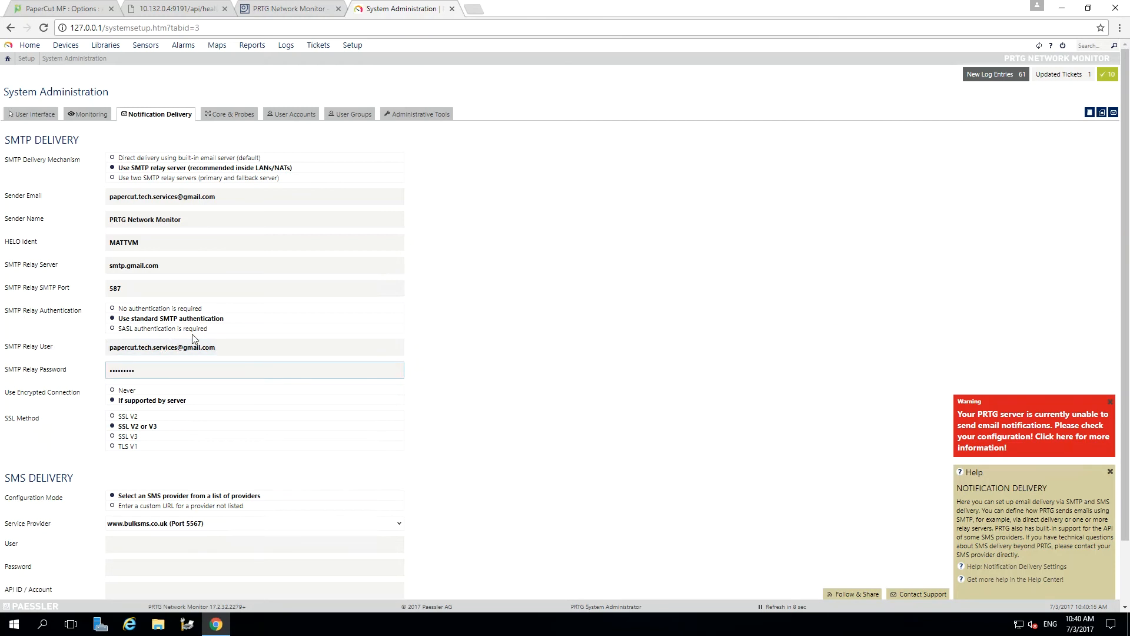
{"action": "scroll", "scroll_direction": "down", "scroll_amount": 3}
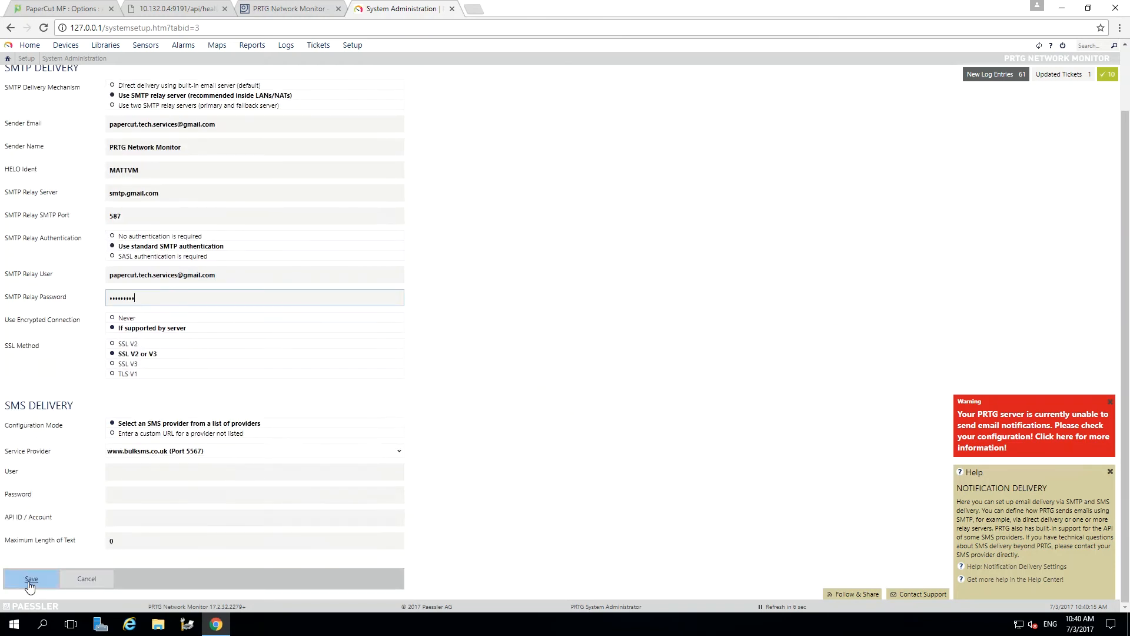
{"action": "left_click", "coordinate": [30, 578]}
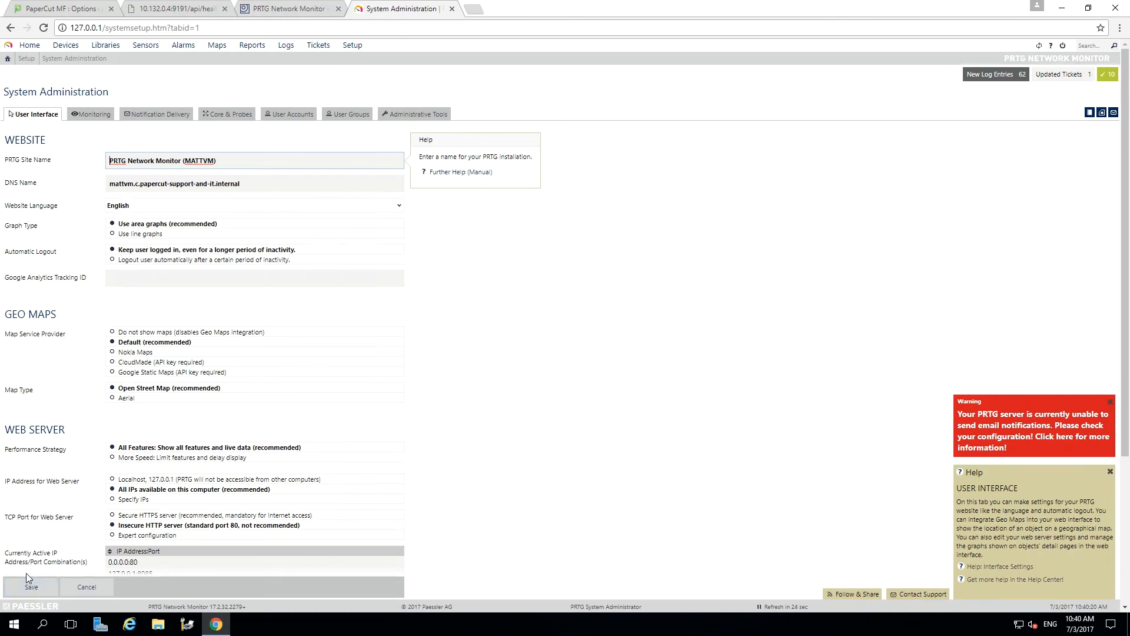
{"action": "mouse_move", "coordinate": [99, 377]}
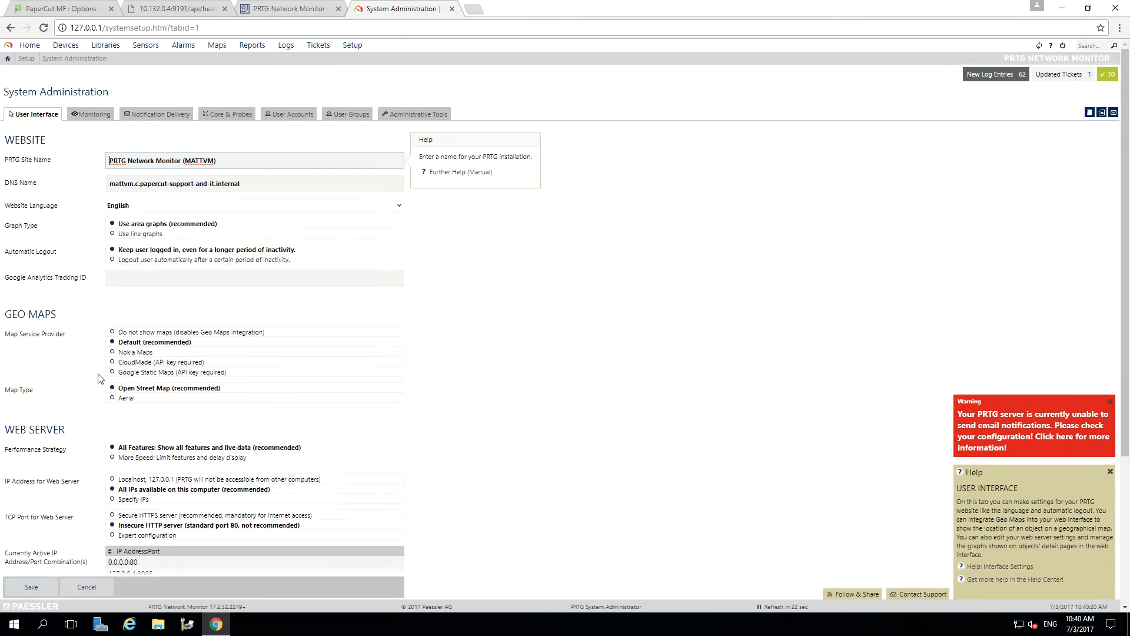
{"action": "mouse_move", "coordinate": [252, 81]}
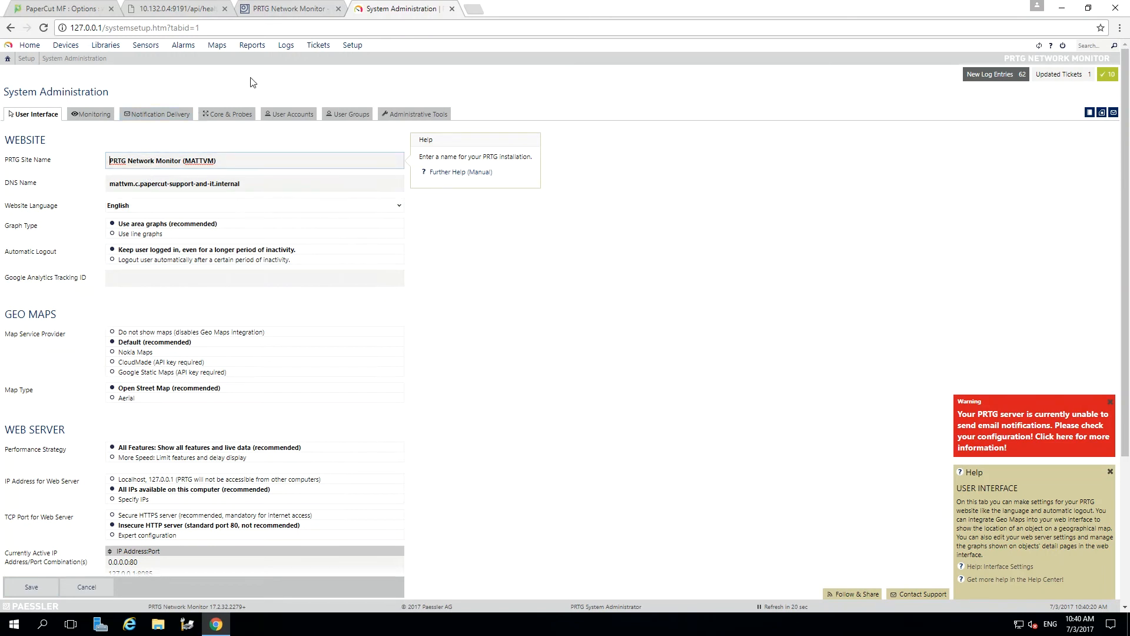
Step: Go to Setup > Account Settings > Notifications
{"action": "left_click", "coordinate": [352, 45]}
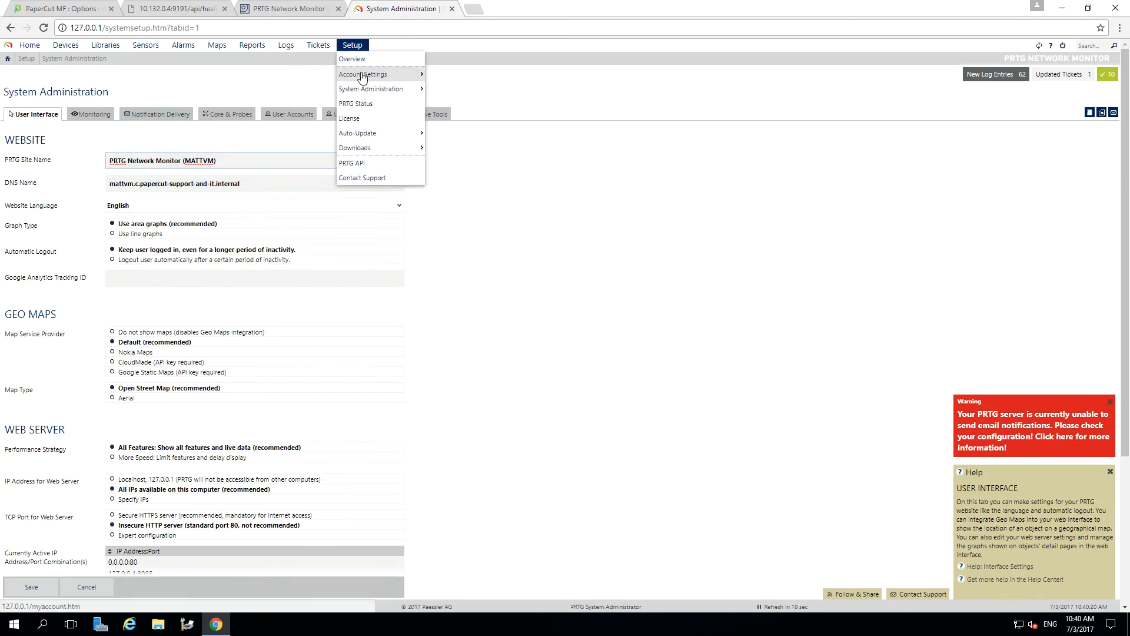
{"action": "left_click", "coordinate": [445, 88]}
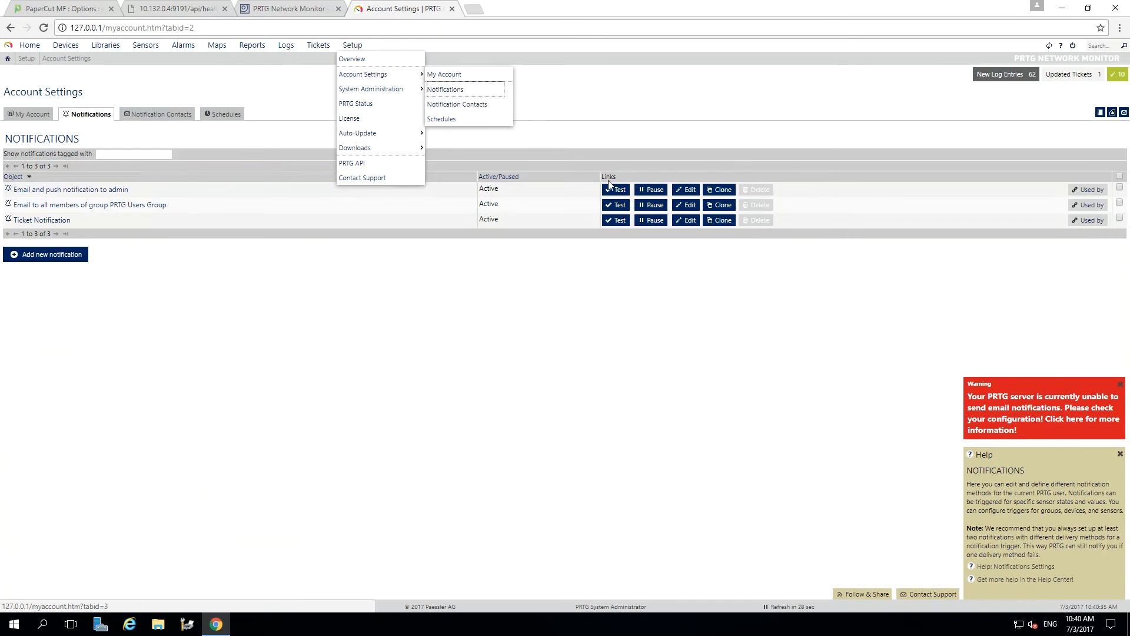
{"action": "mouse_move", "coordinate": [612, 178]}
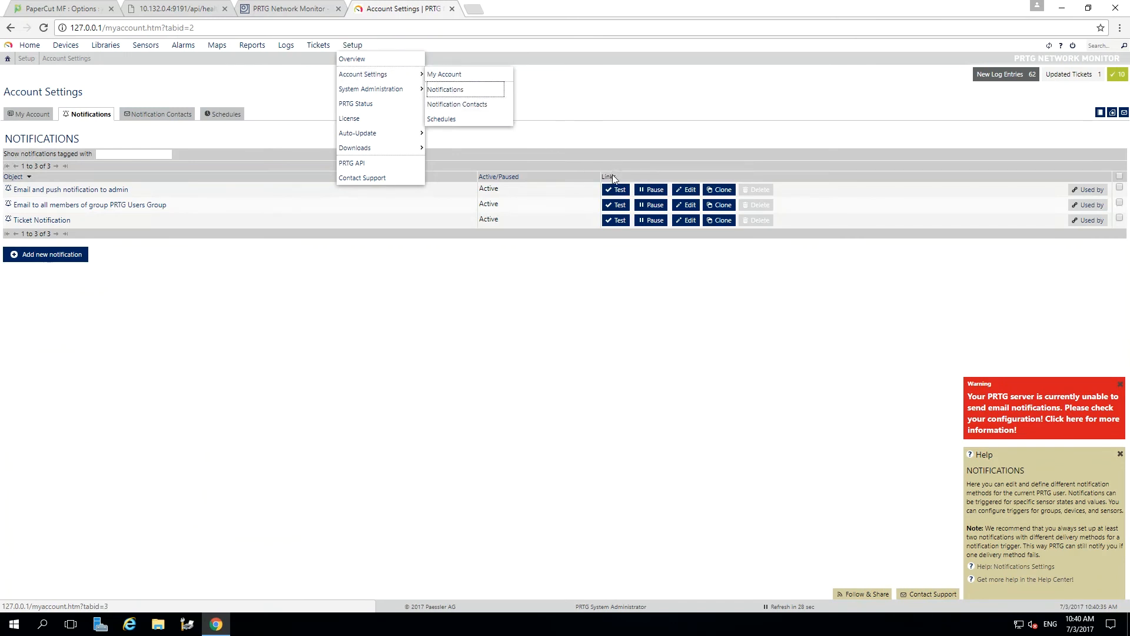
{"action": "mouse_move", "coordinate": [613, 193]}
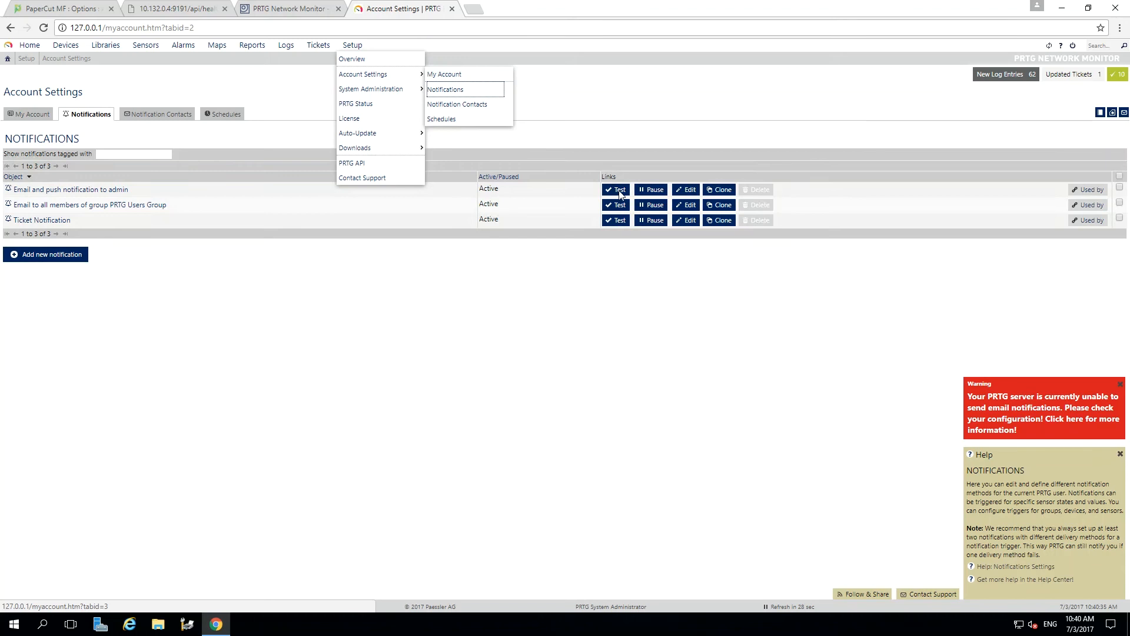
{"action": "mouse_move", "coordinate": [624, 331]}
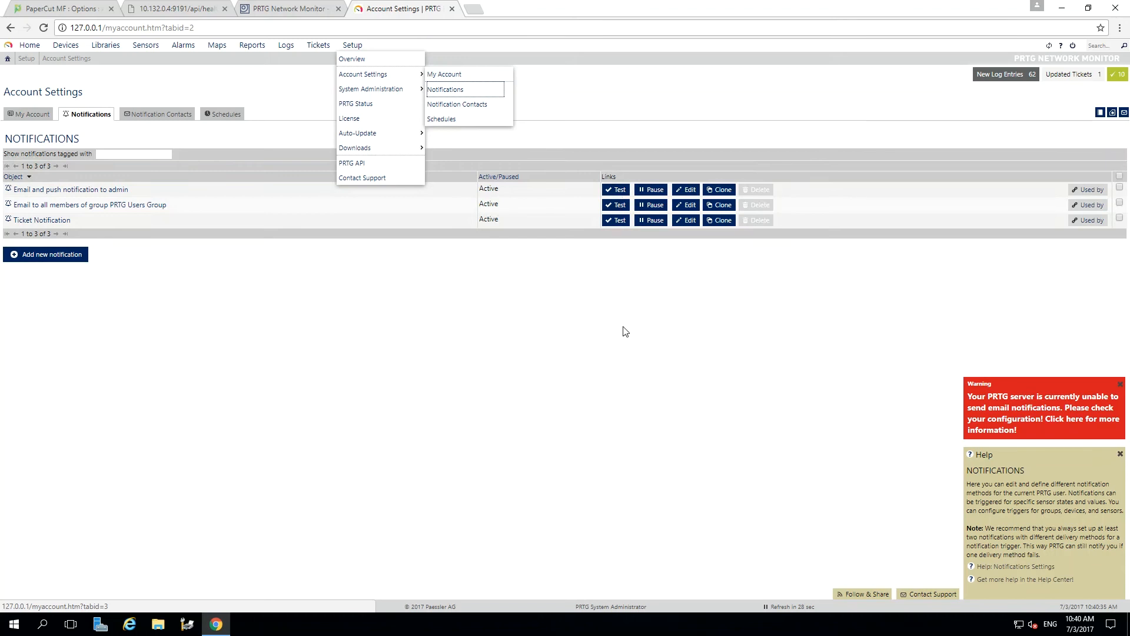
Step: Trigger a test of 'Email and push notification to admin' and acknowledge the results
{"action": "left_click", "coordinate": [616, 188]}
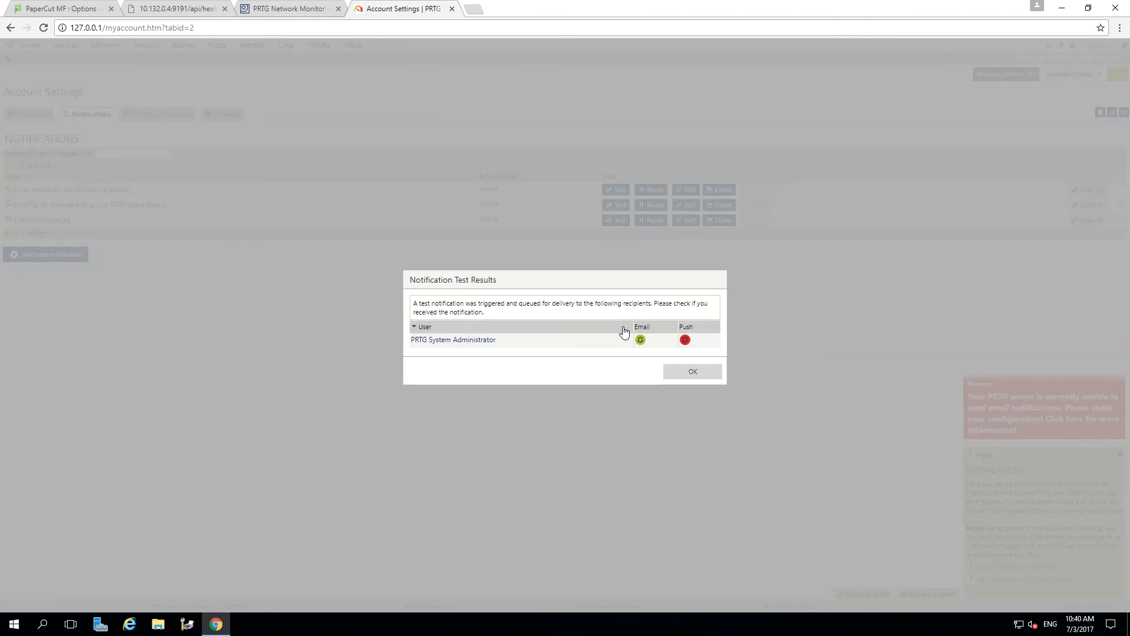
{"action": "mouse_move", "coordinate": [691, 371]}
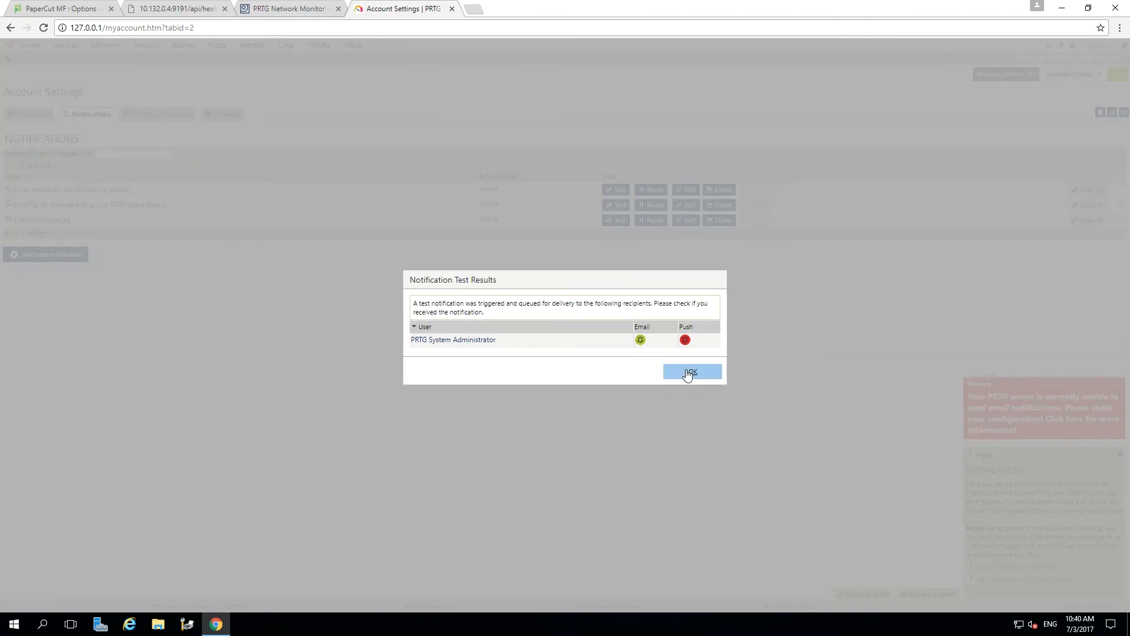
{"action": "left_click", "coordinate": [691, 371]}
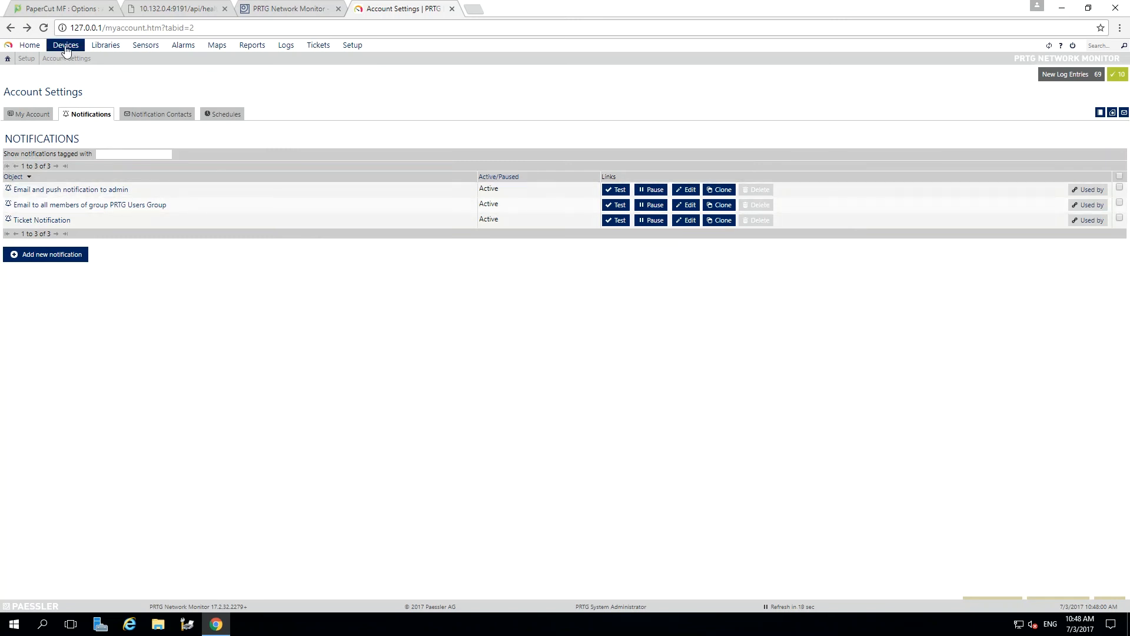
Step: From the Devices tree, begin adding a new device under Local Probe
{"action": "left_click", "coordinate": [64, 44]}
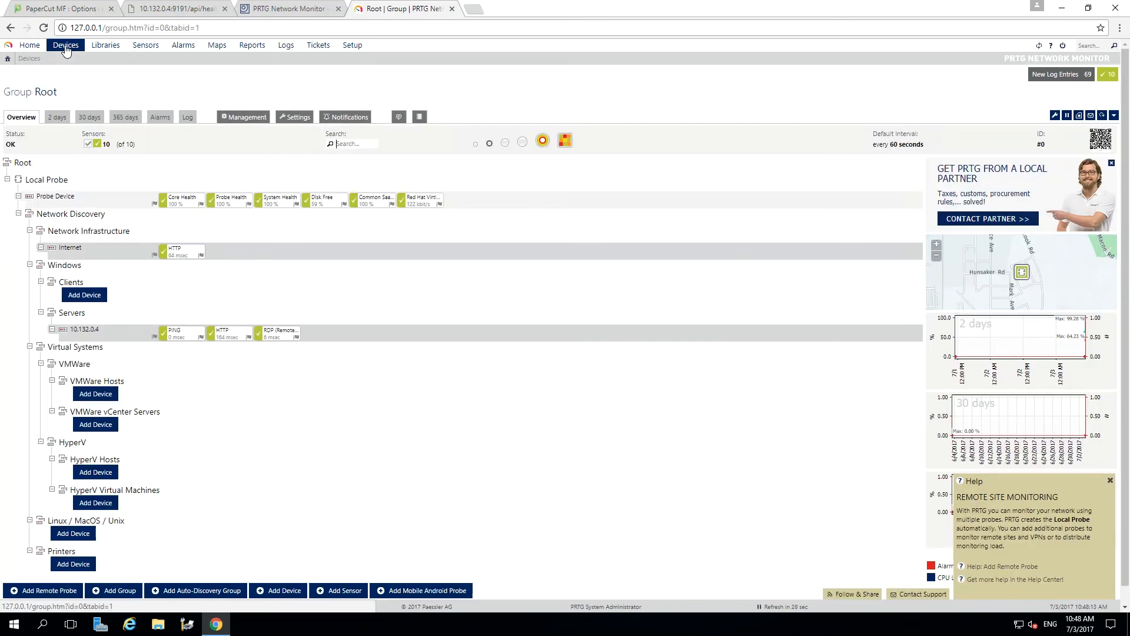
{"action": "mouse_move", "coordinate": [360, 233]}
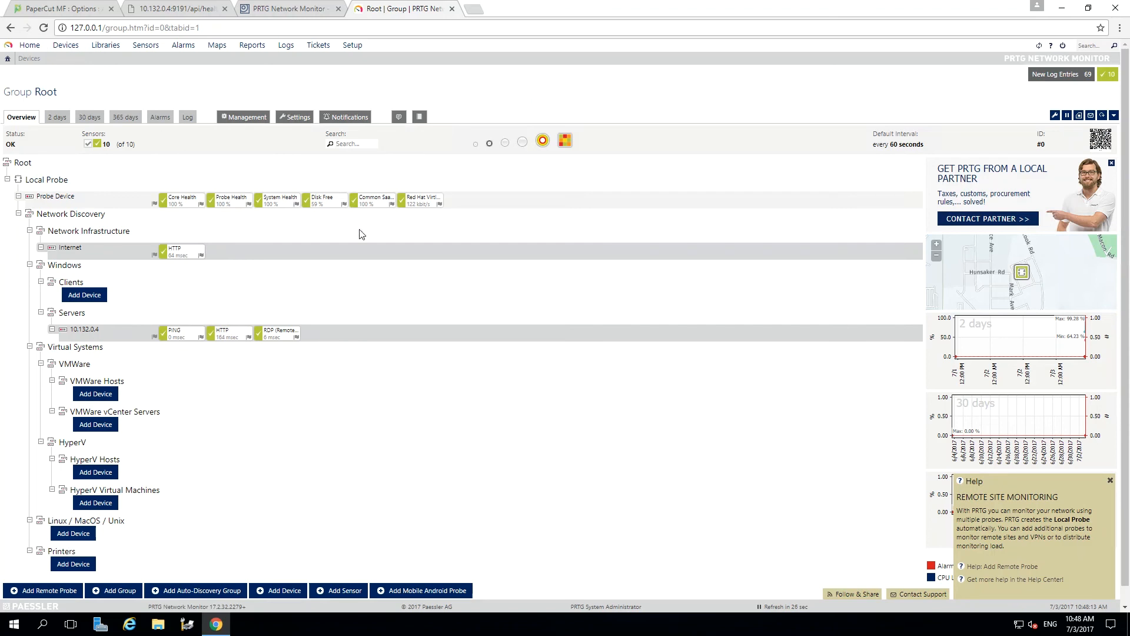
{"action": "mouse_move", "coordinate": [438, 360]}
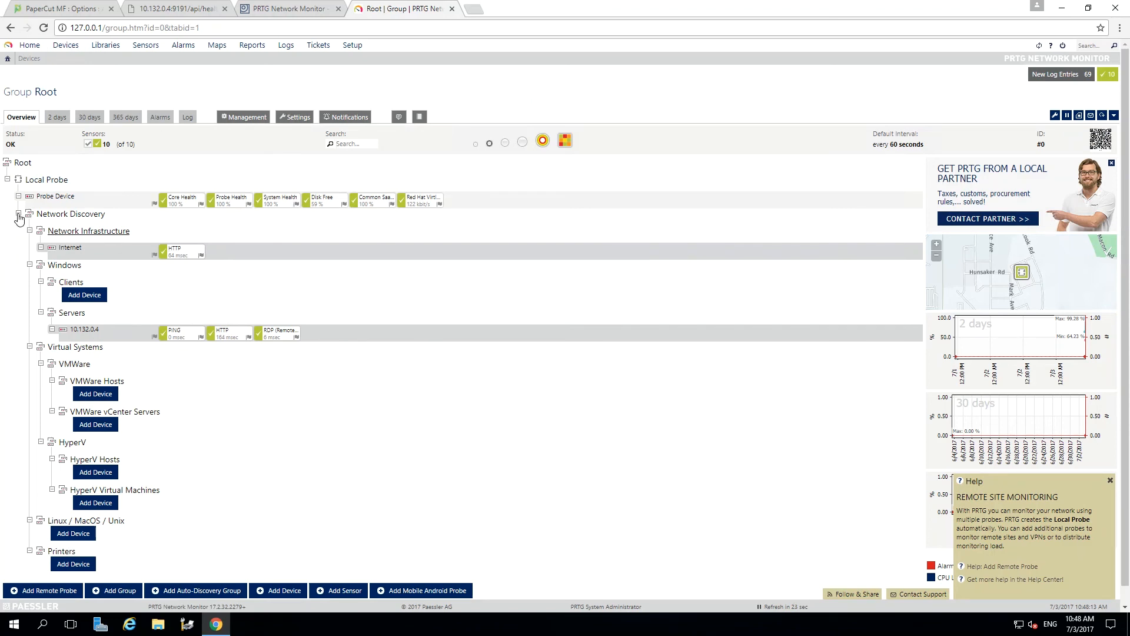
{"action": "left_click", "coordinate": [282, 590]}
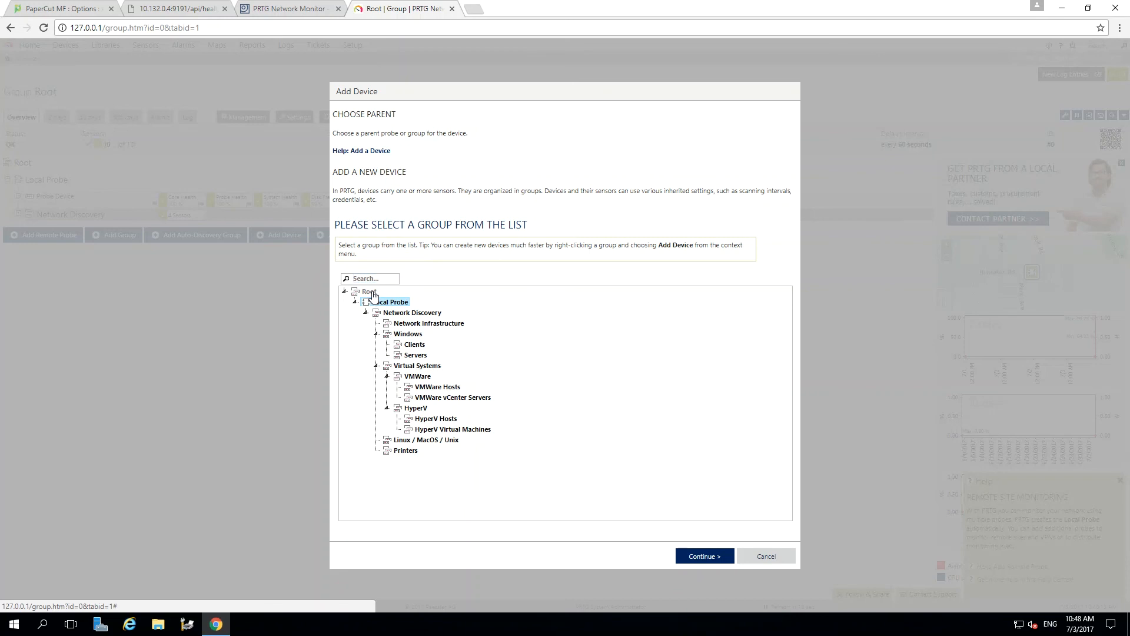
{"action": "mouse_move", "coordinate": [704, 556]}
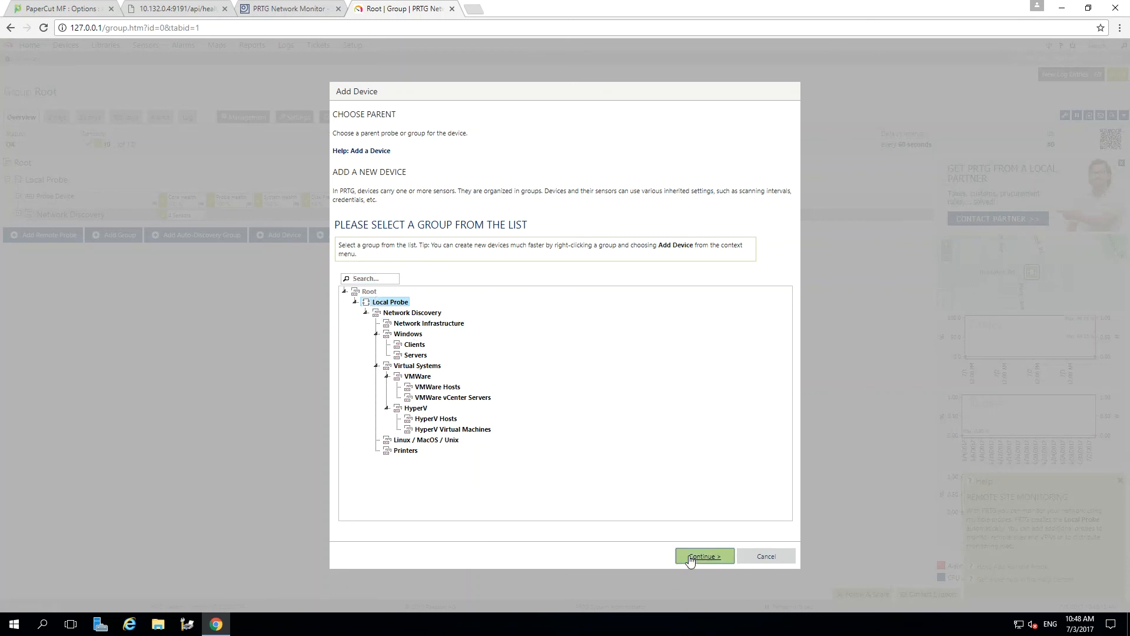
Step: Create a device named PaperCut with IPv4 address localhost under Local Probe
{"action": "left_click", "coordinate": [704, 556]}
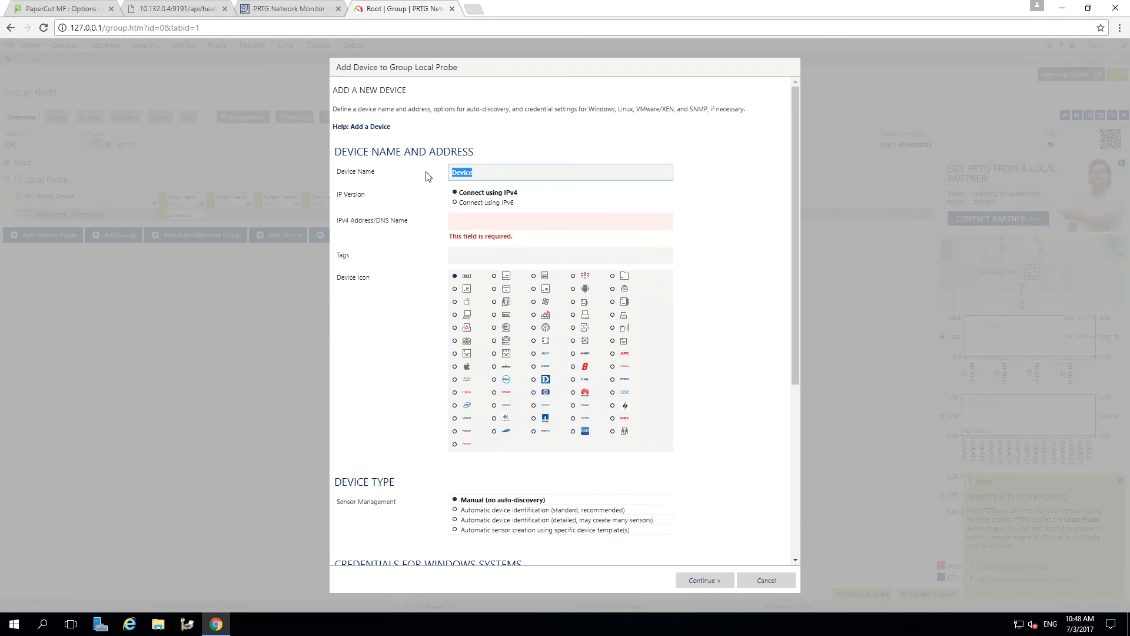
{"action": "type", "text": "PaperCut"}
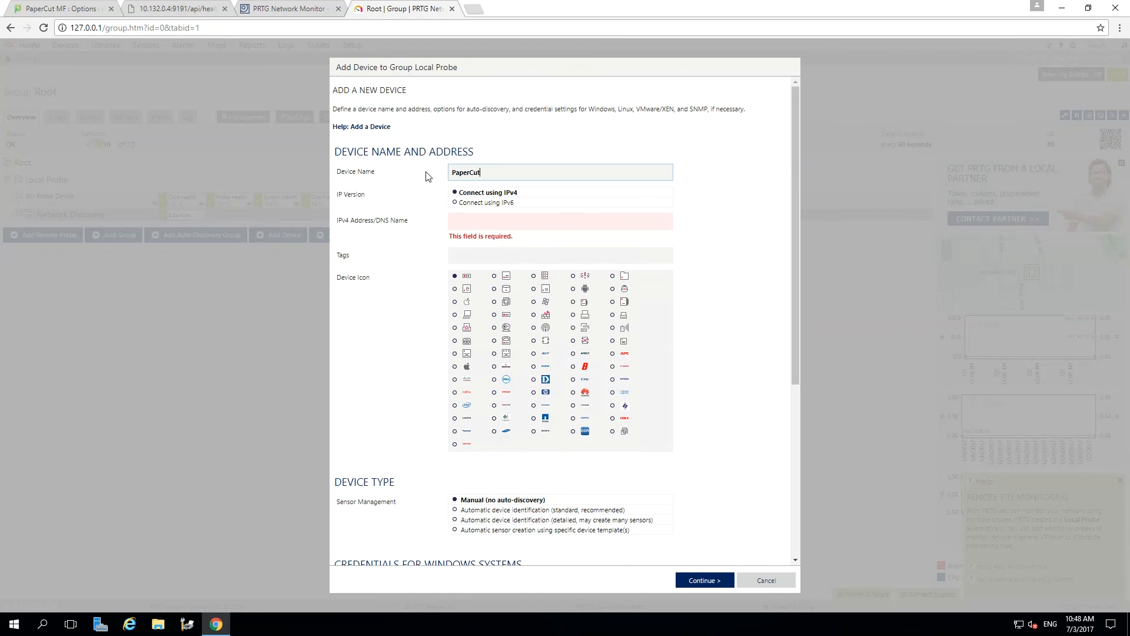
{"action": "left_click", "coordinate": [560, 220]}
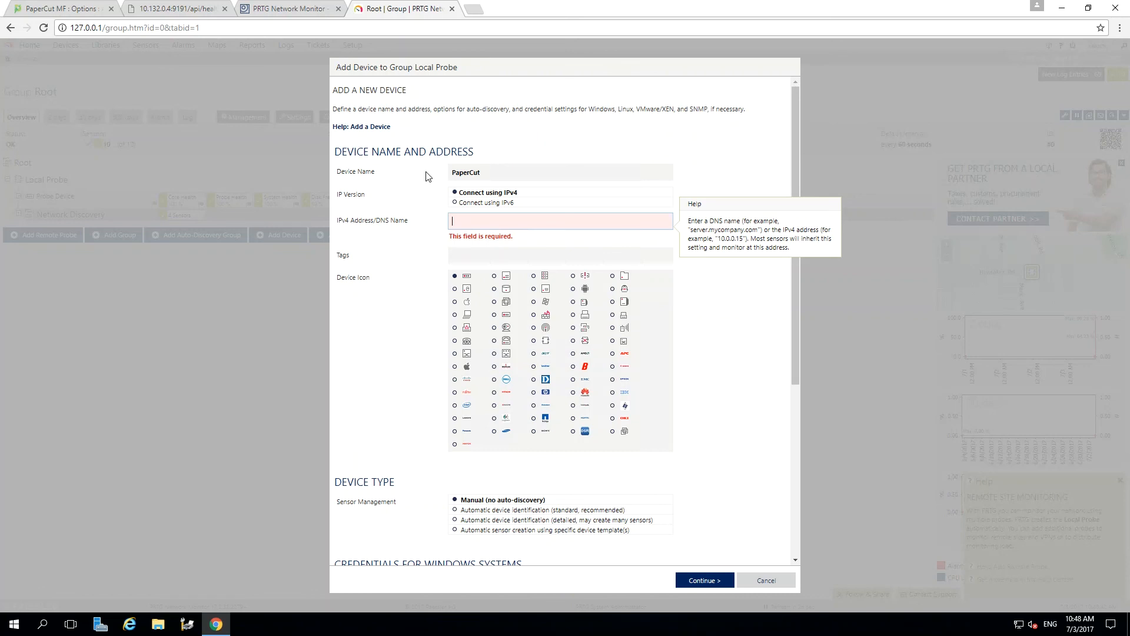
{"action": "type", "text": "localhost"}
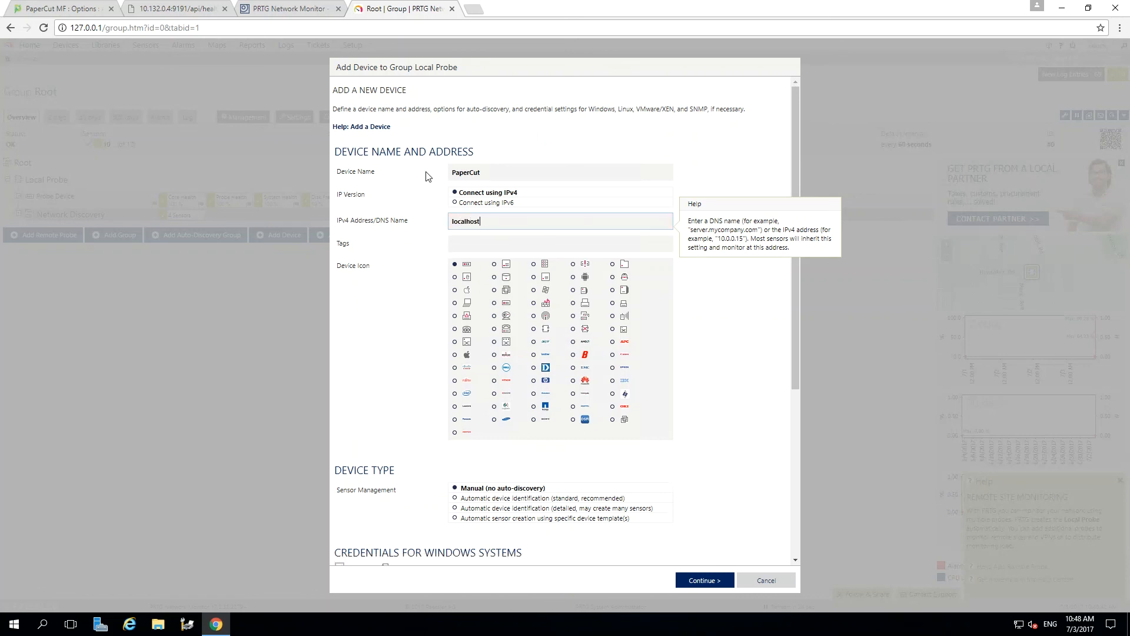
{"action": "left_click", "coordinate": [495, 243]}
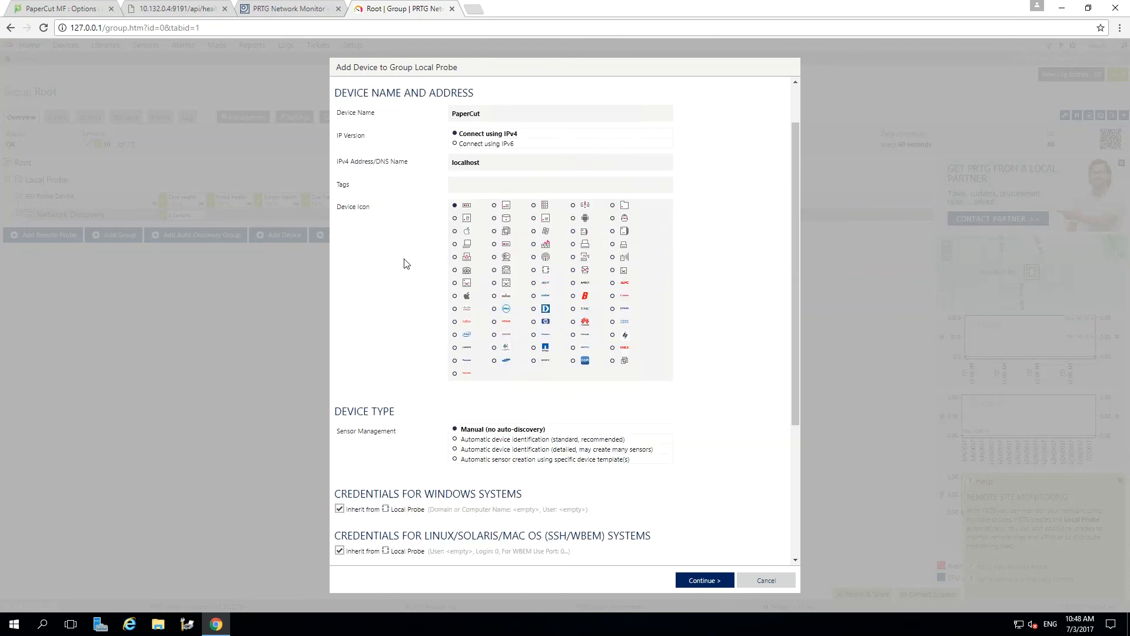
{"action": "scroll", "scroll_direction": "down", "scroll_amount": 3}
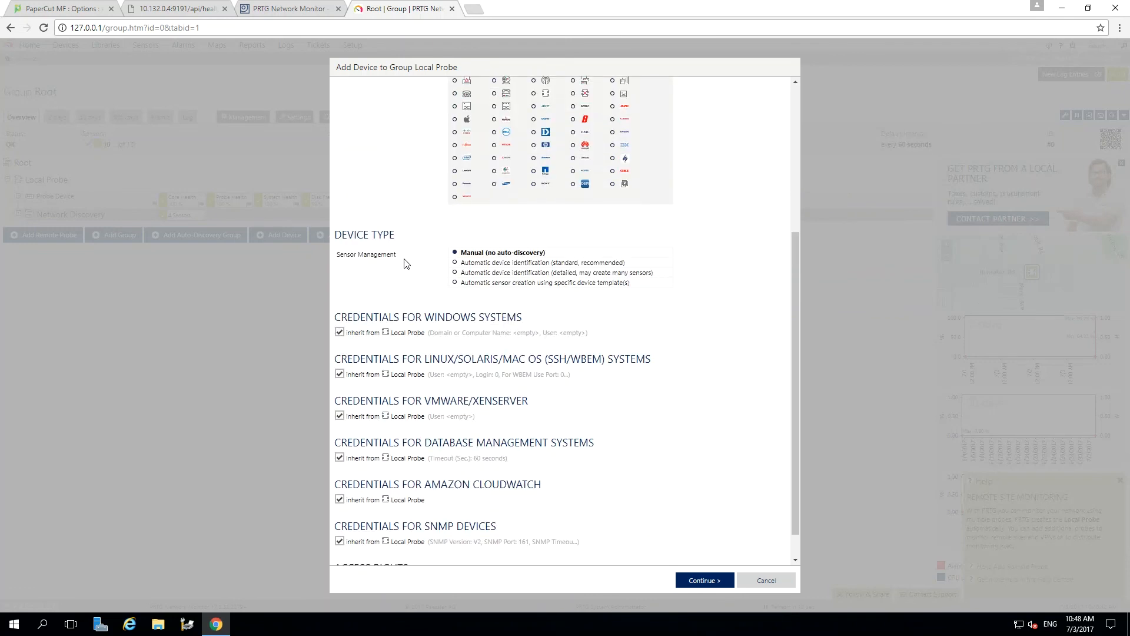
{"action": "scroll", "scroll_direction": "down", "scroll_amount": 3}
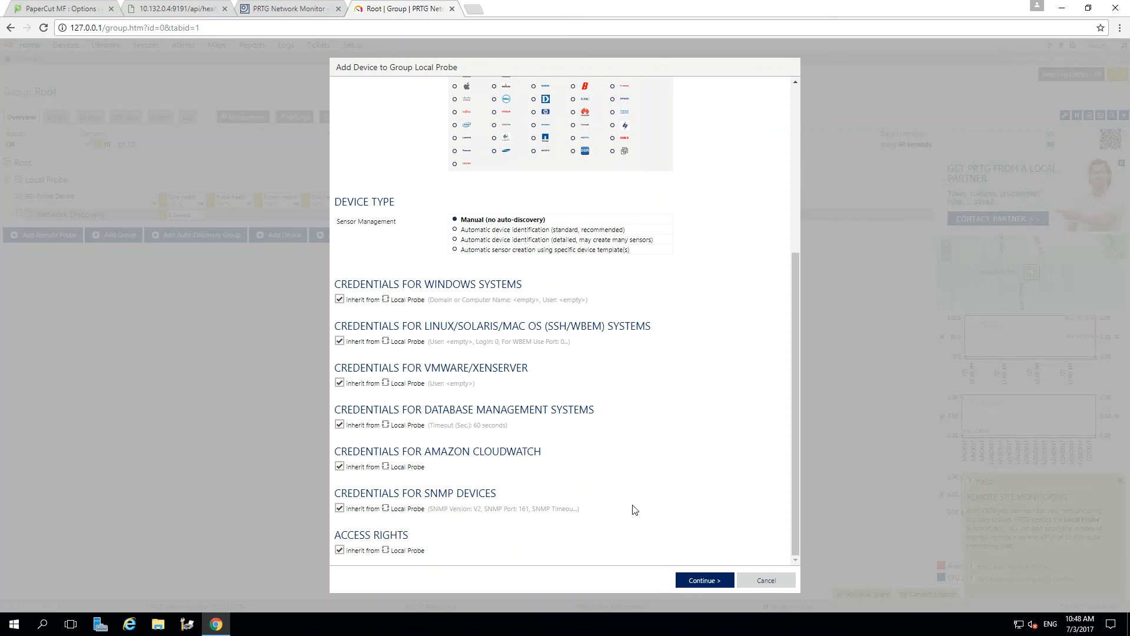
{"action": "left_click", "coordinate": [704, 581]}
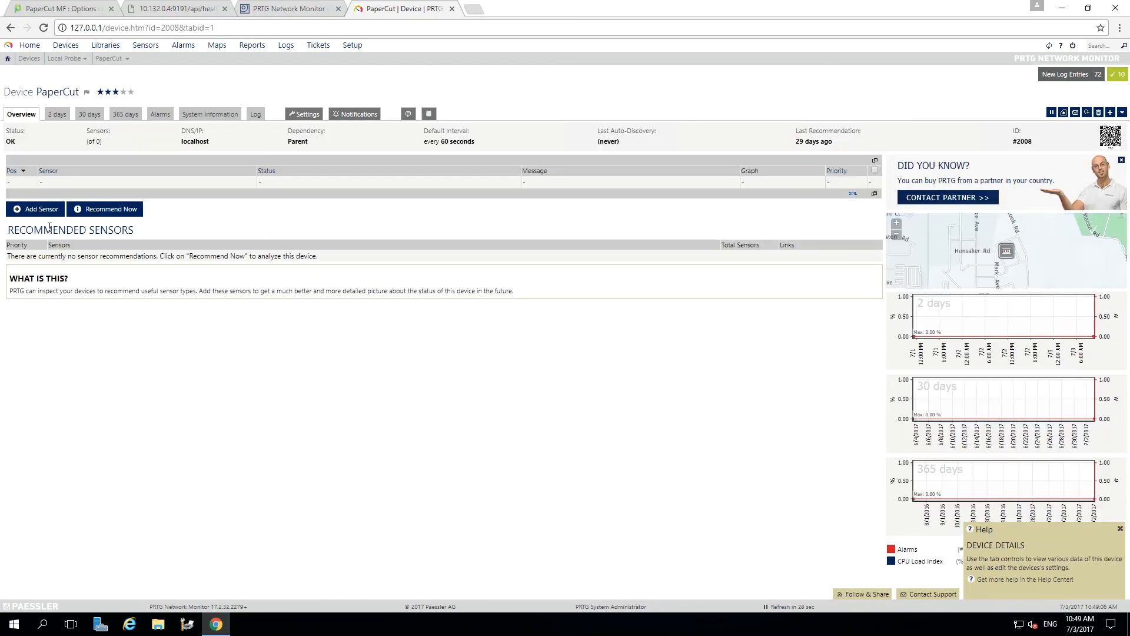